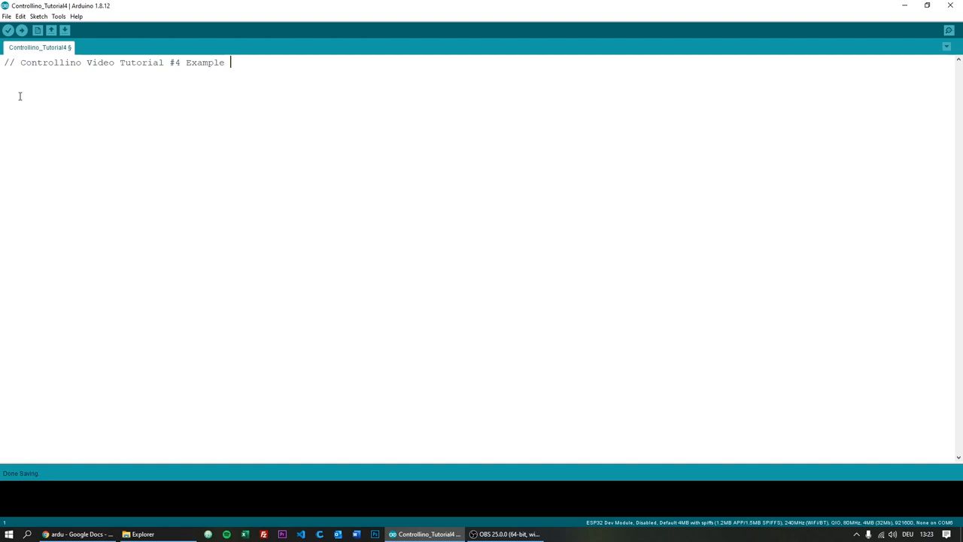
Add #include <Controllino.h> below the comment and begin the setup function
{"action": "type", "text": "#i"}
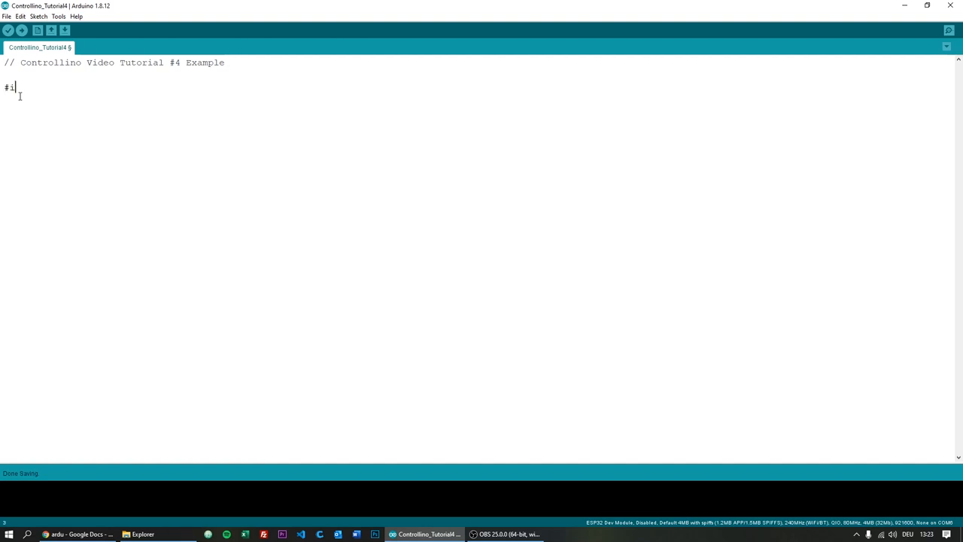
{"action": "type", "text": "nclude <Control"}
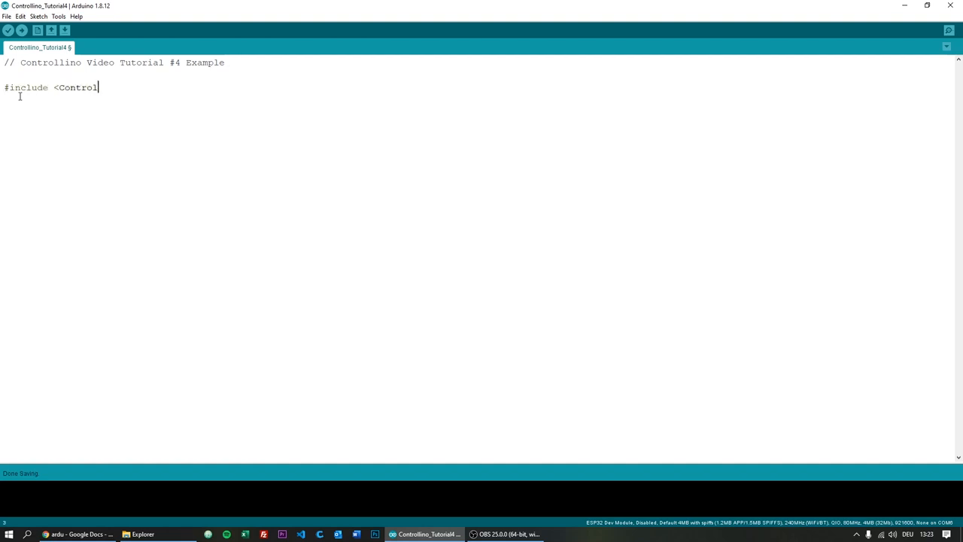
{"action": "type", "text": "lino.h>"}
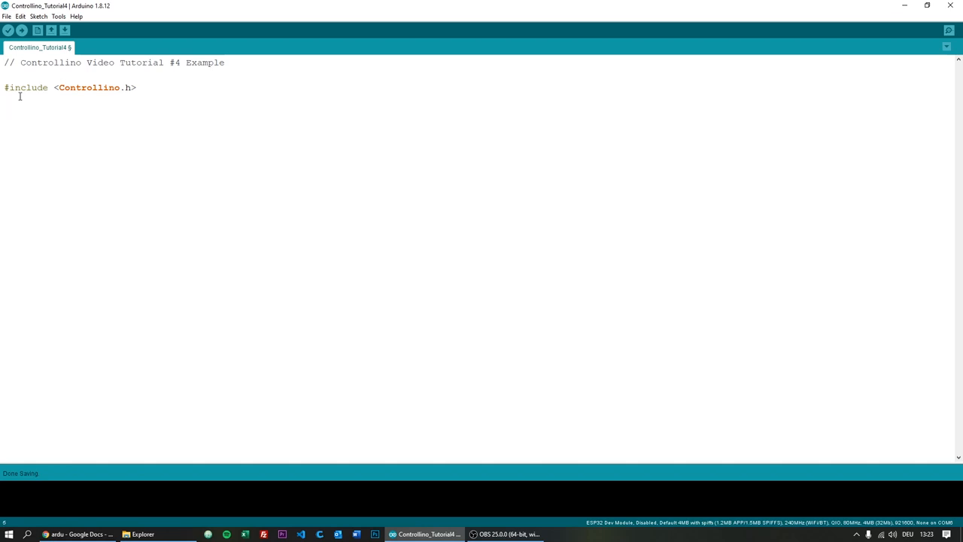
{"action": "type", "text": "void se"}
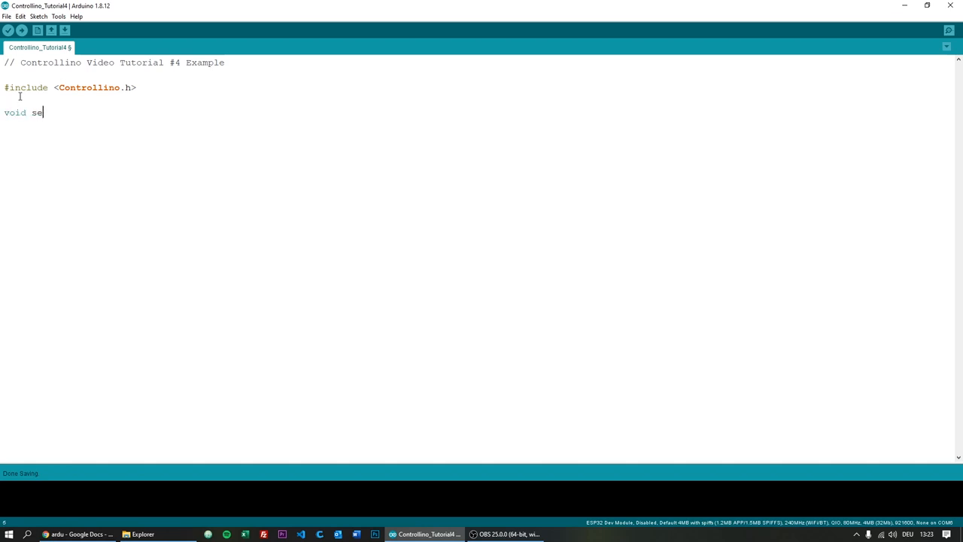
Write void setup() { with pinMode(CONTROLLINO_A0, INPUT) and pinMode(CONTROLLINO_A1, INPUT)
{"action": "type", "text": "tup() {"}
{"action": "type", "text": "pin"}
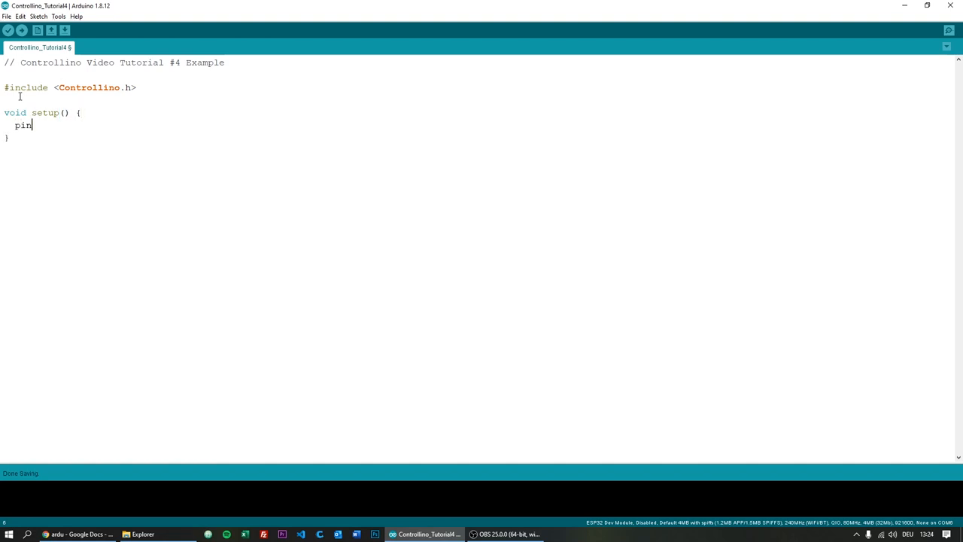
{"action": "type", "text": "Mode("}
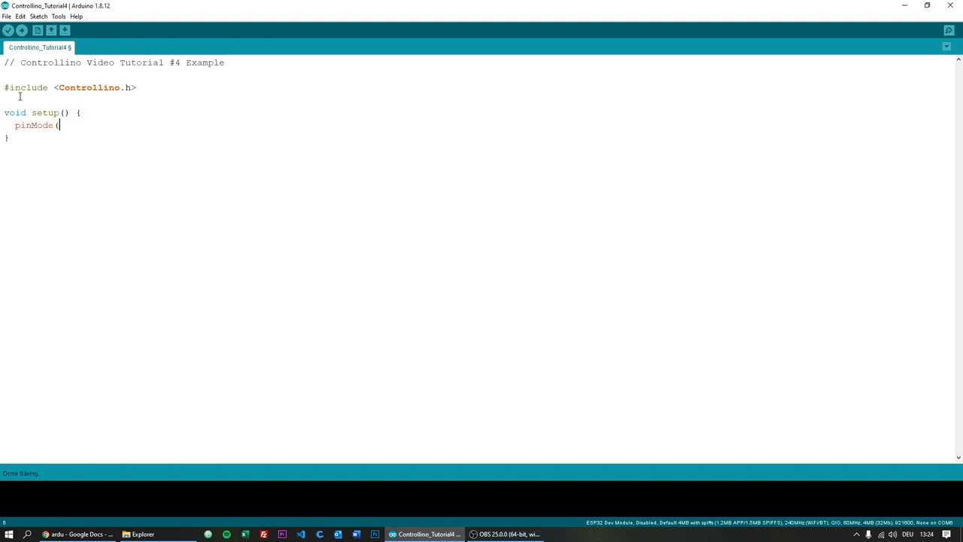
{"action": "type", "text": "CONTROLLI"}
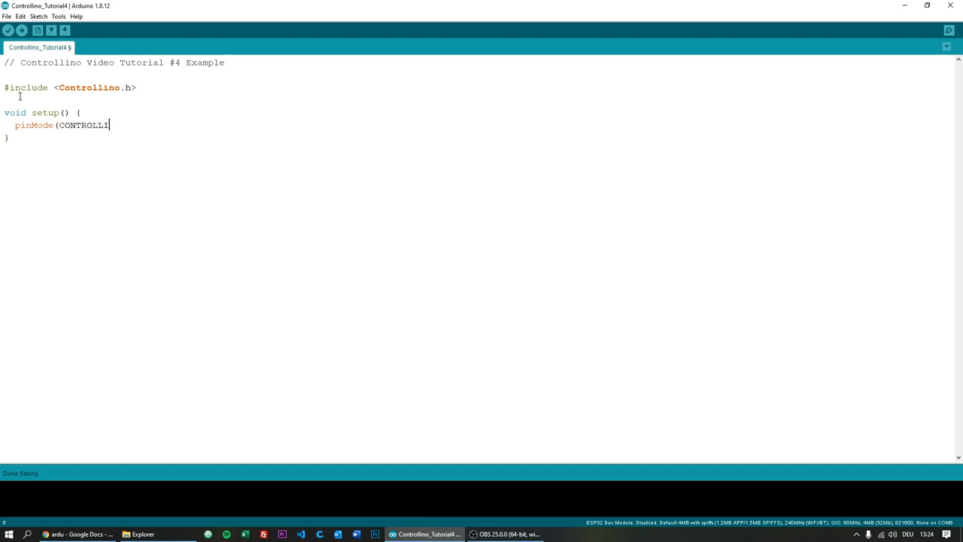
{"action": "type", "text": "NO_A0, INPUT);"}
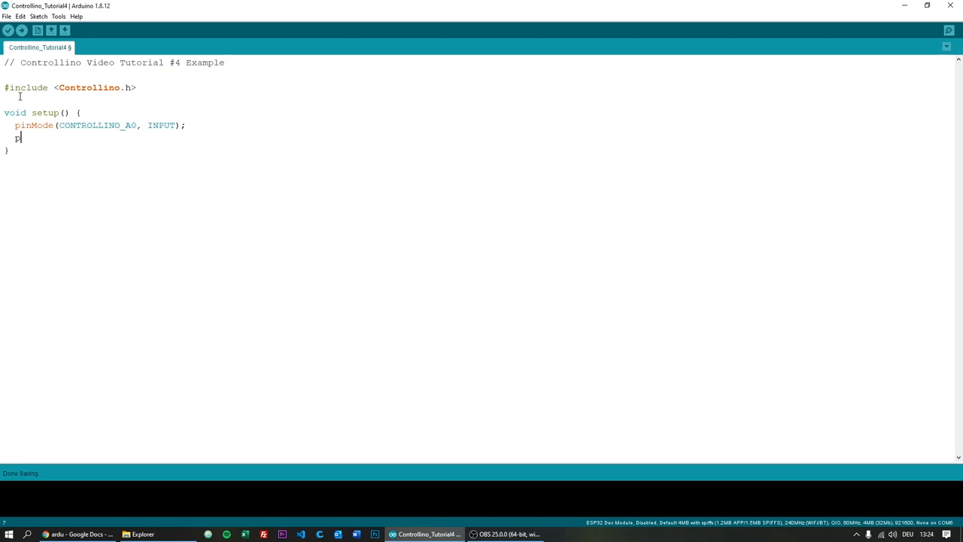
{"action": "type", "text": "pinMode(CON"}
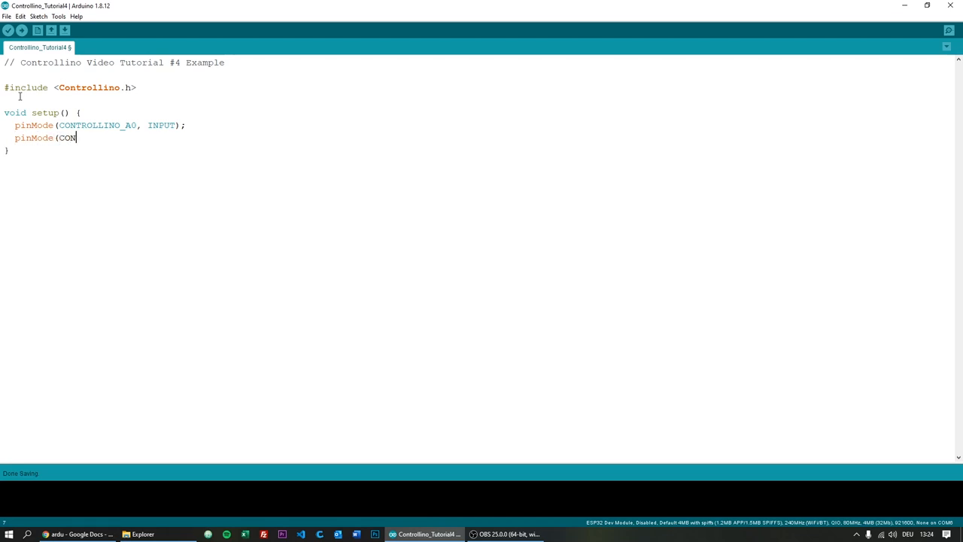
{"action": "type", "text": "TROLLINO_A1,"}
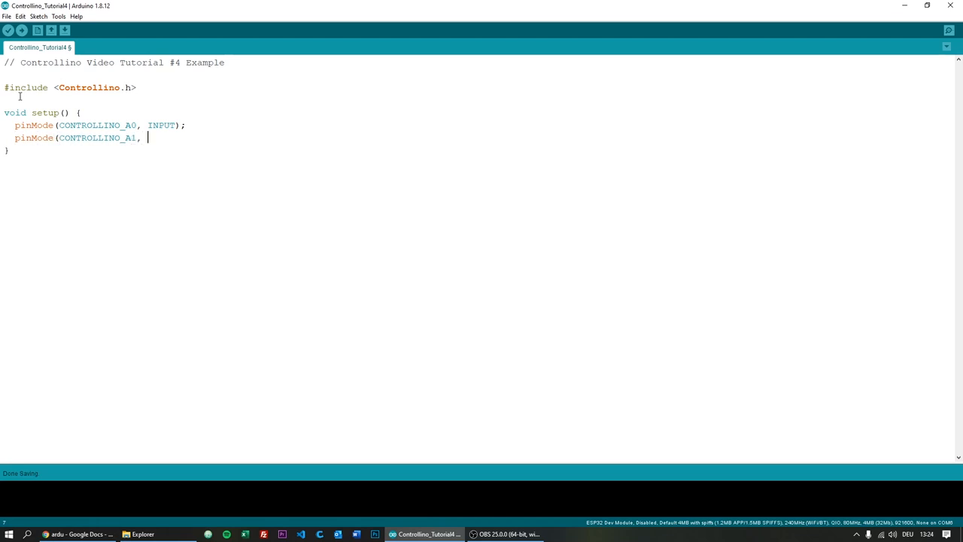
{"action": "type", "text": "INPUT);"}
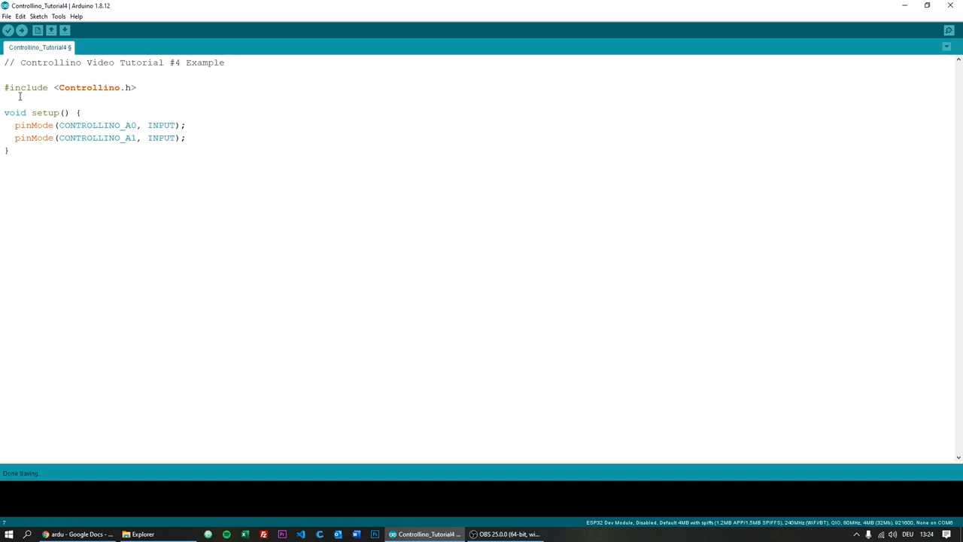
Add Serial.begin(9600); to complete the setup function
{"action": "double_click", "coordinate": [93, 125]}
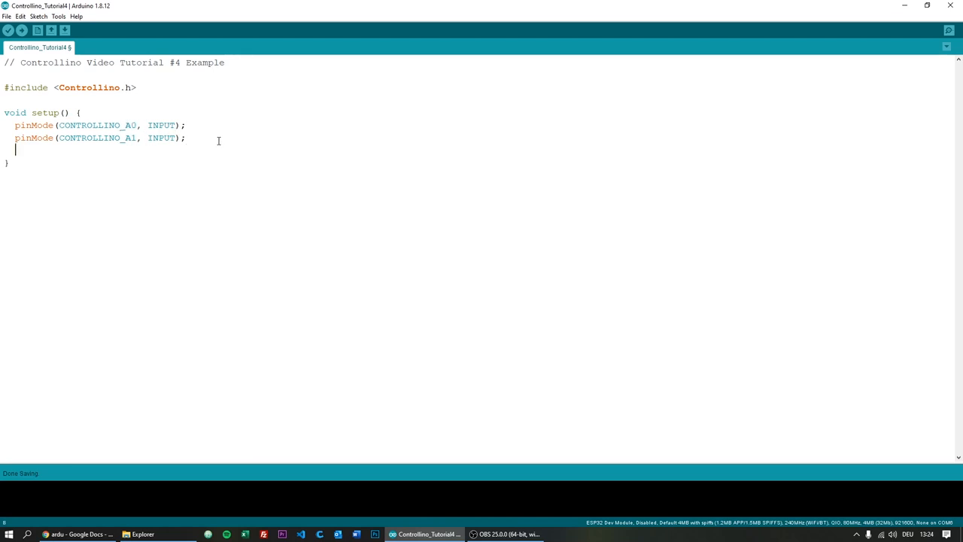
{"action": "type", "text": "Serial.begi"}
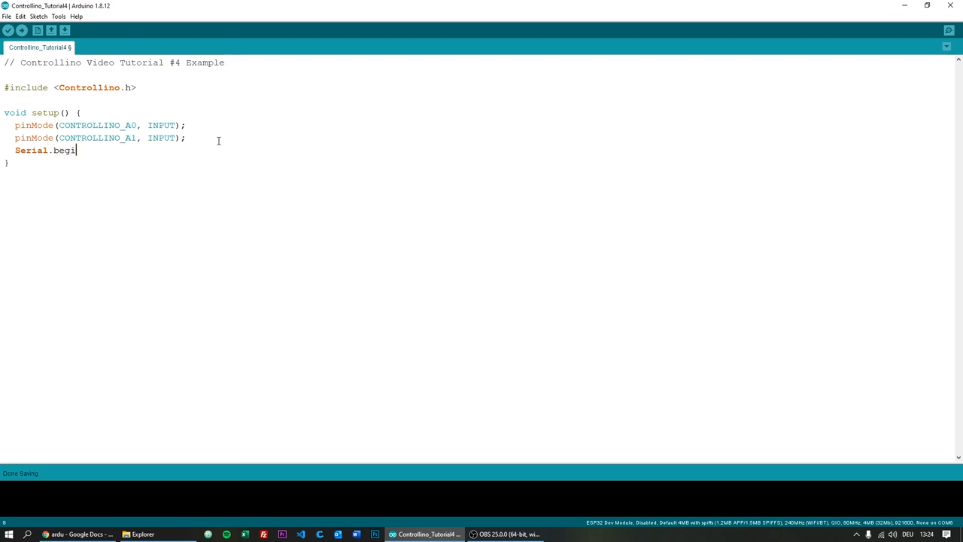
{"action": "type", "text": "n(96"}
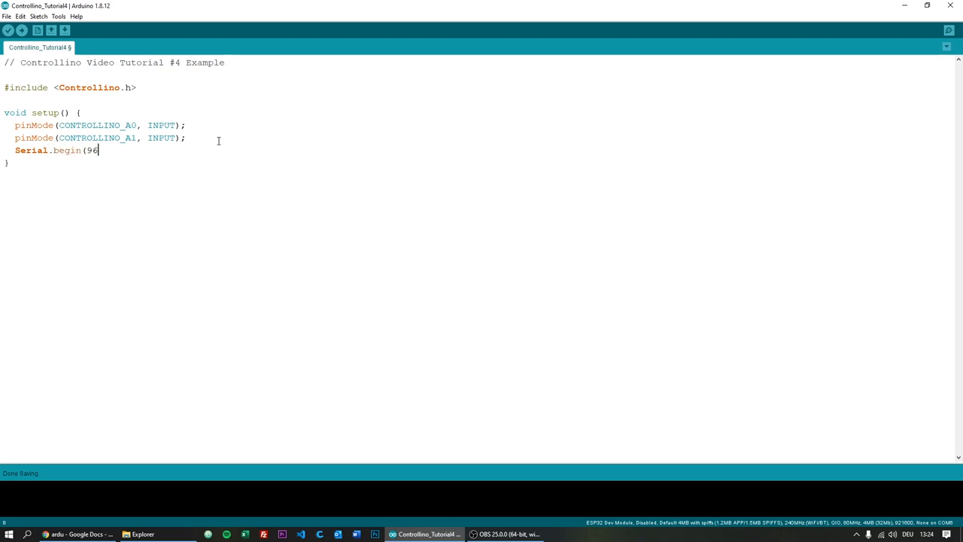
{"action": "type", "text": "00);"}
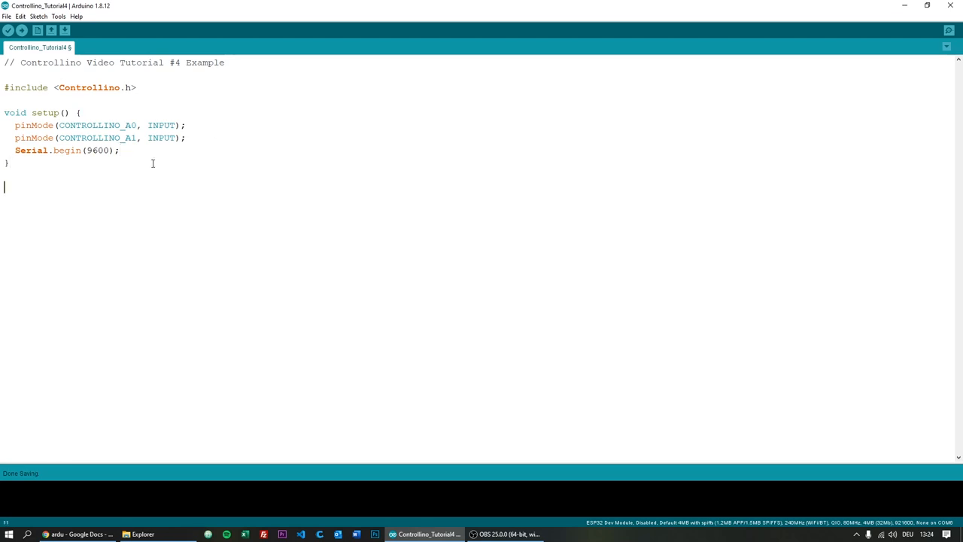
Start loop() with int analogValue = analogRead(CONTROLLINO_A0)
{"action": "type", "text": "void loop() {"}
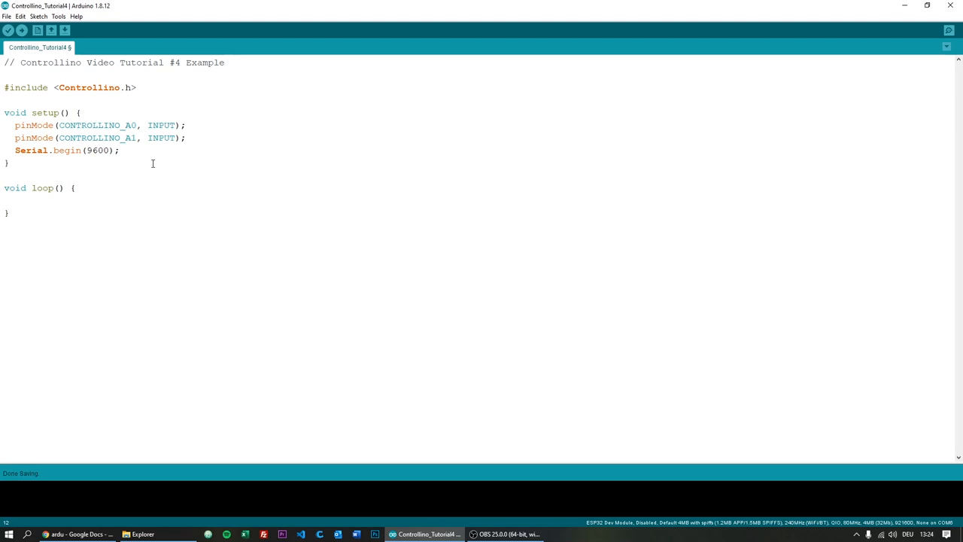
{"action": "type", "text": "int"}
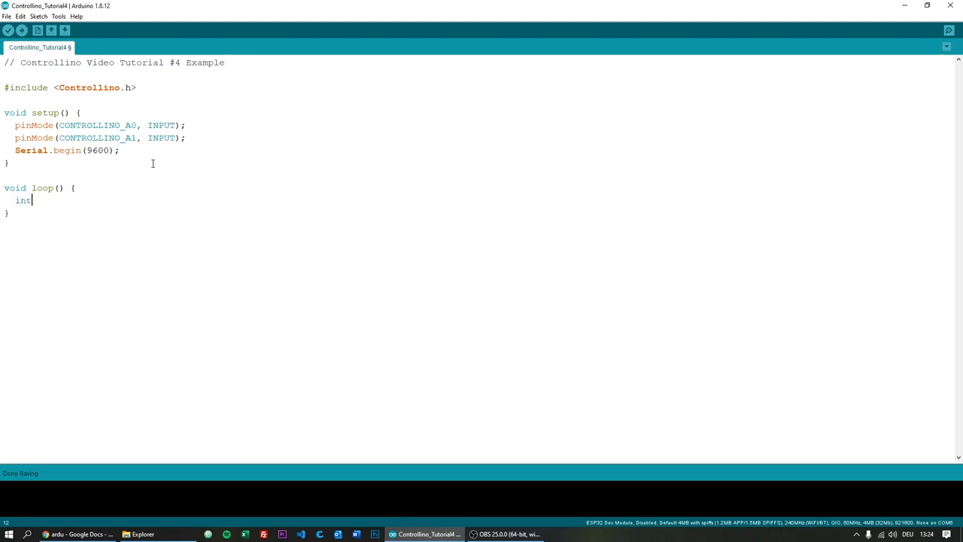
{"action": "type", "text": "analogValue = anal"}
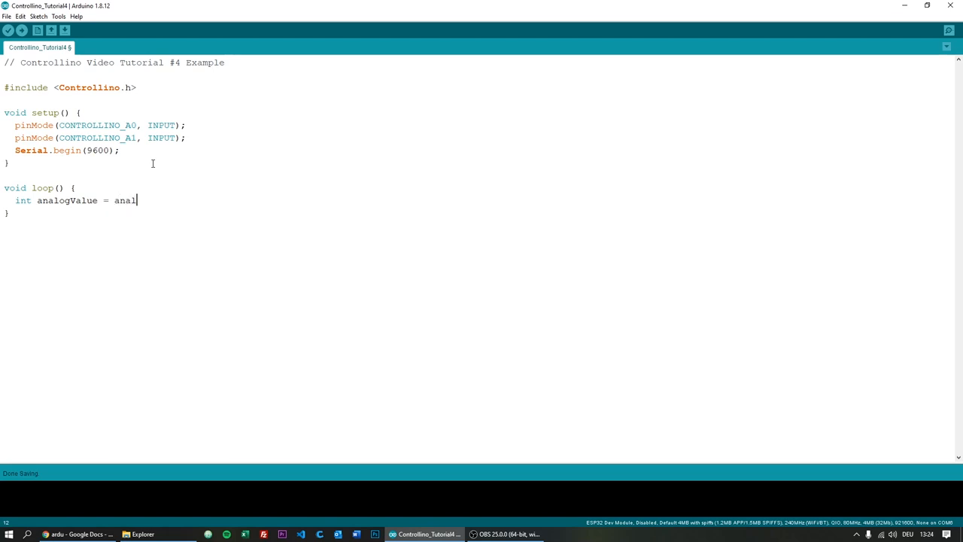
{"action": "type", "text": "ogRead(CONT"}
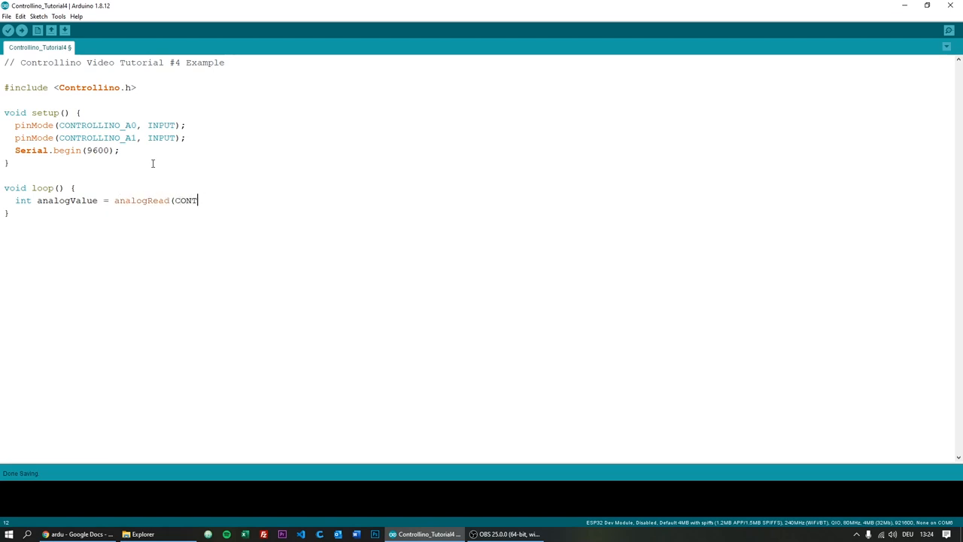
{"action": "type", "text": "ROLLINO_A0);"}
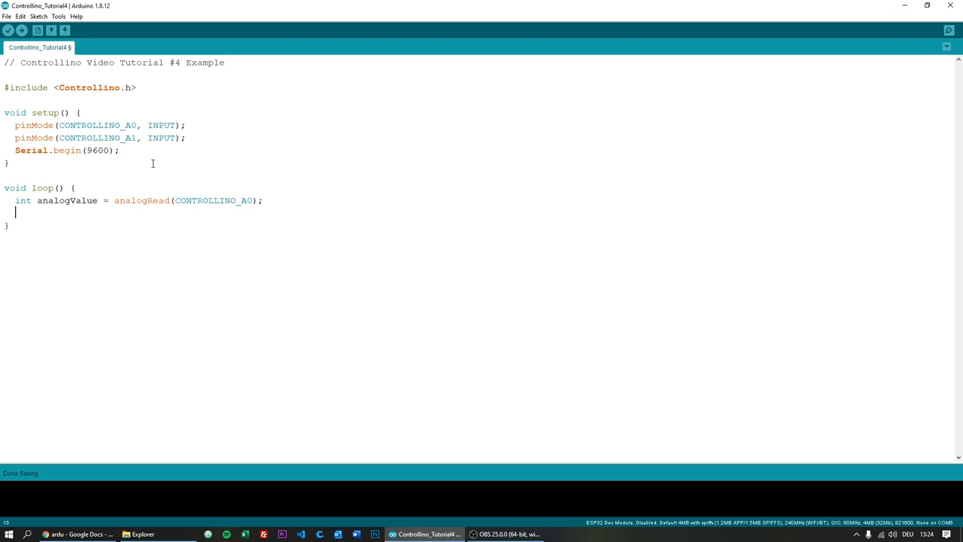
Add int digitalValue = digitalRead(CONTROLLINO_A1) to the loop
{"action": "type", "text": "int"}
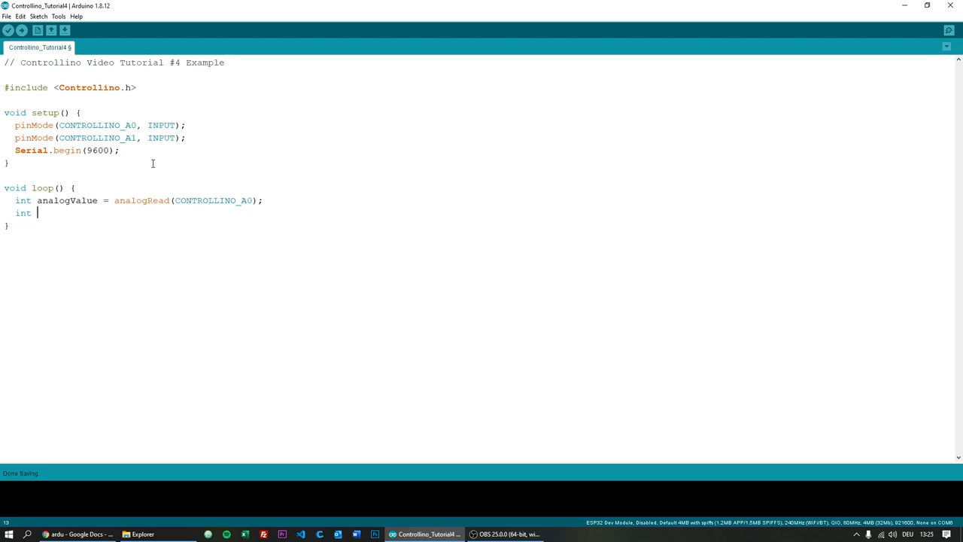
{"action": "type", "text": "digitalVal"}
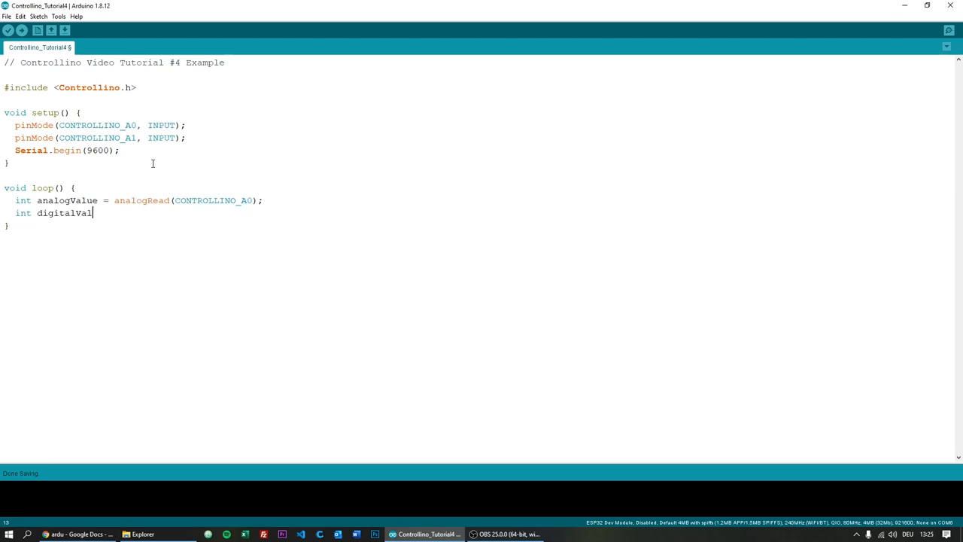
{"action": "type", "text": "ue = digitalRead"}
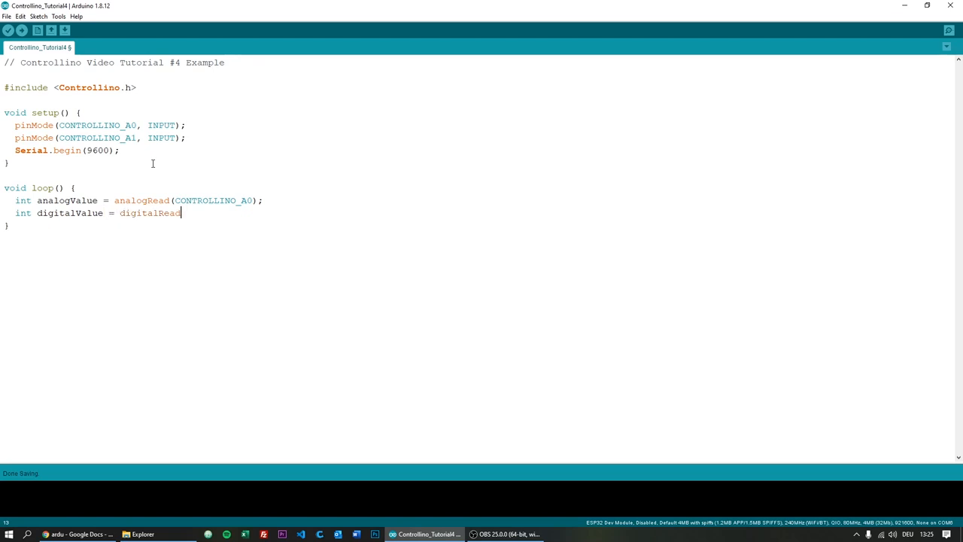
{"action": "type", "text": "(CONTROL"}
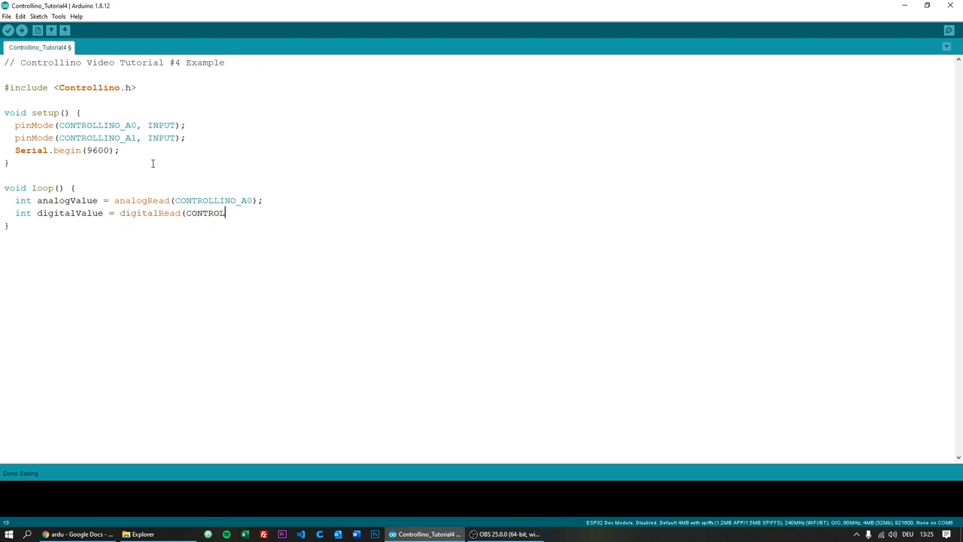
{"action": "type", "text": "LINO_A1);"}
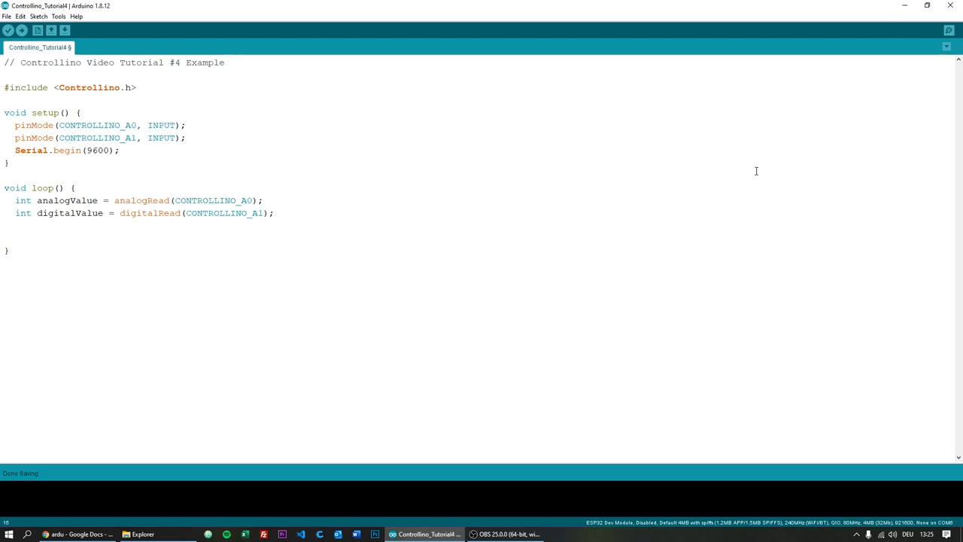
Print "Joystick Value (Analog): " and analogValue to serial
{"action": "type", "text": "Serial.print"}
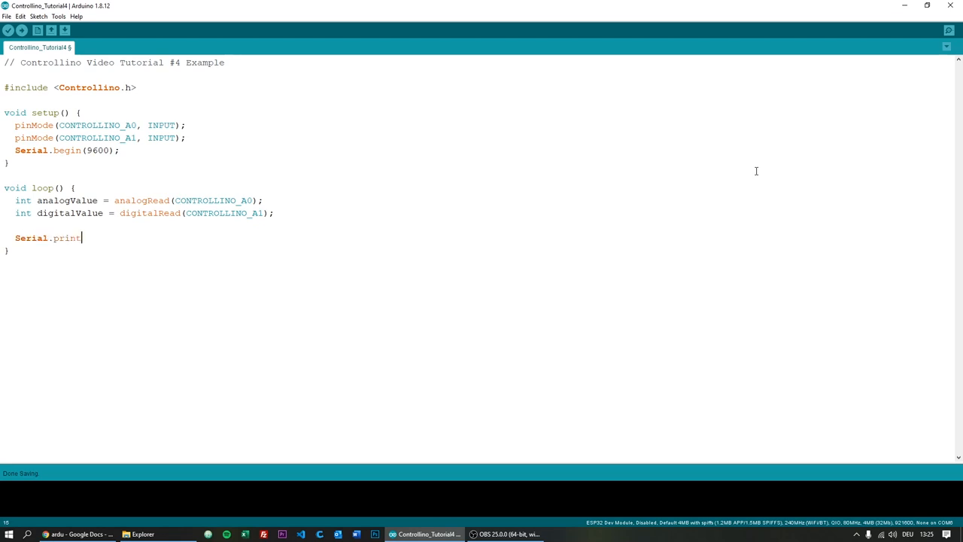
{"action": "type", "text": "(\"J"}
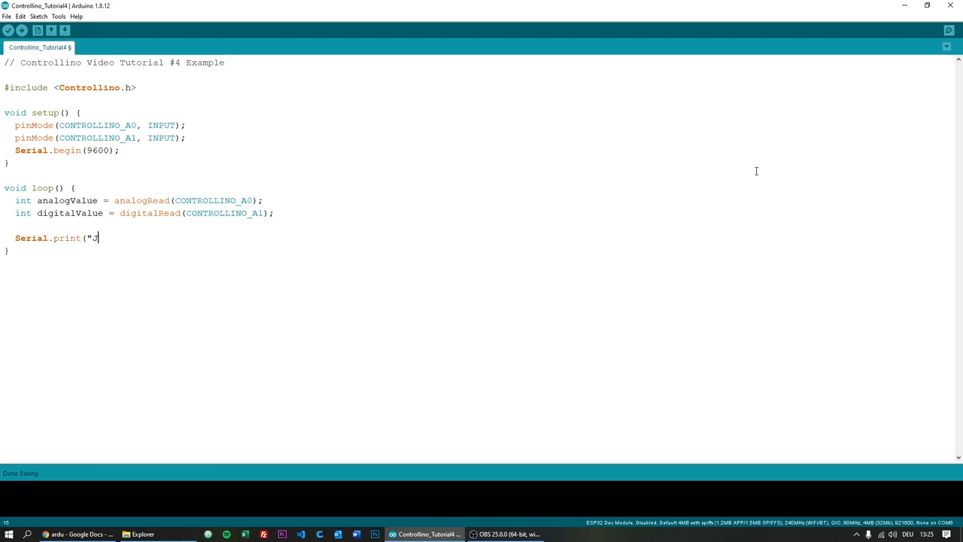
{"action": "type", "text": "oystick Valu"}
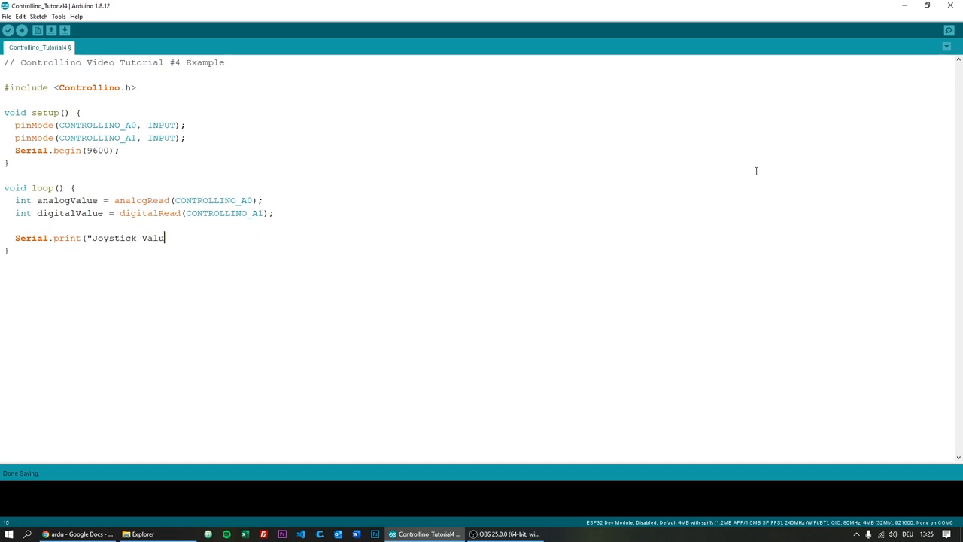
{"action": "type", "text": "e (Analog)"}
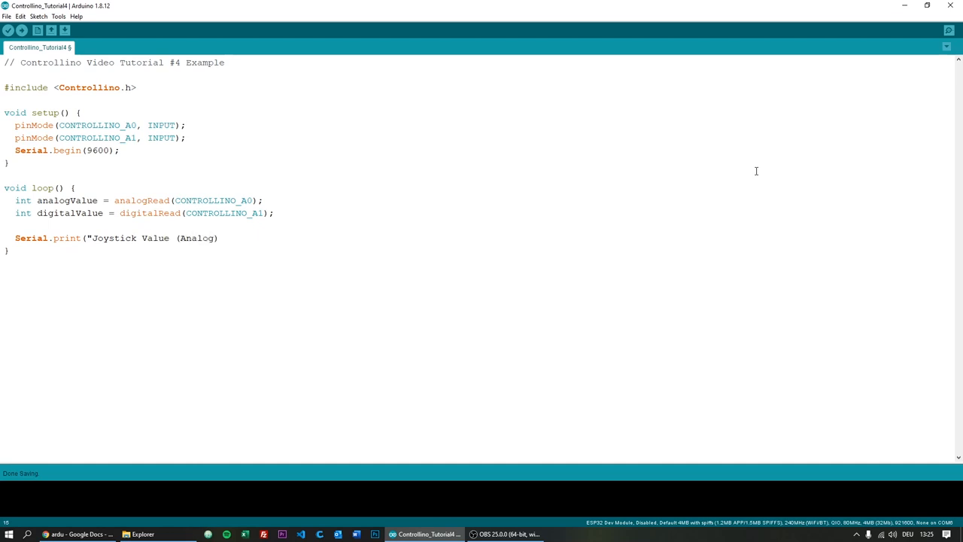
{"action": "type", "text": ": \");"}
{"action": "type", "text": "Serial.prin"}
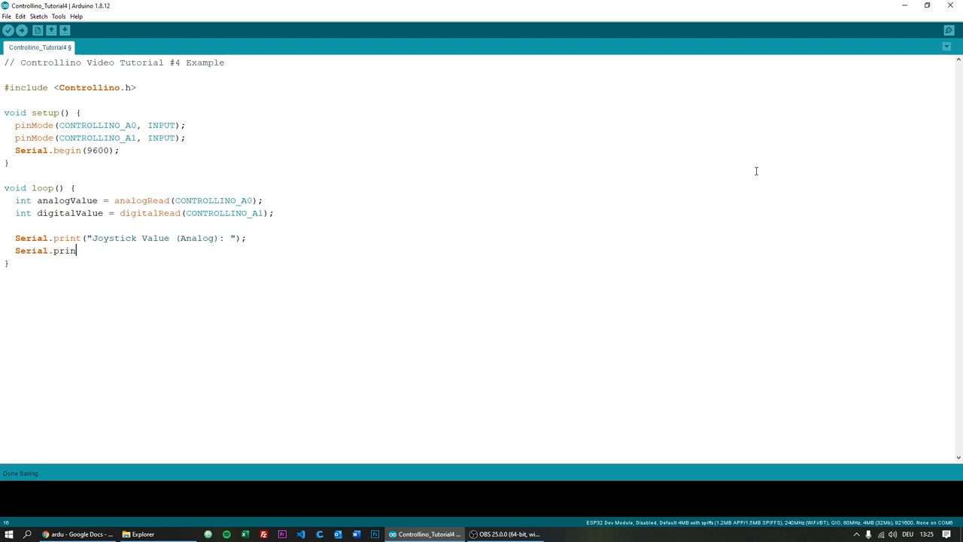
{"action": "type", "text": "t(analogValue);"}
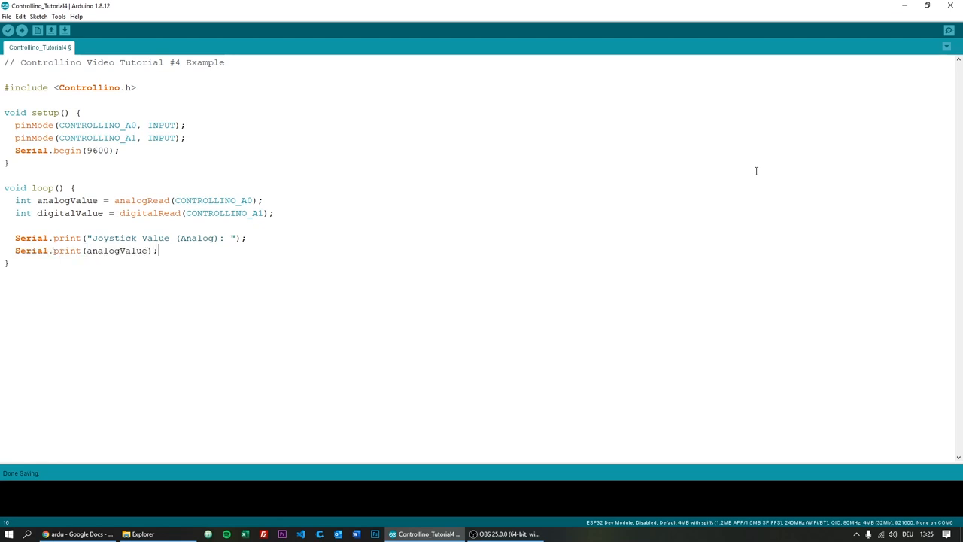
Print "Proximity Value (Digital): " with Serial.println(digitalValue), then delay(1)
{"action": "type", "text": "Serial.print(\""}
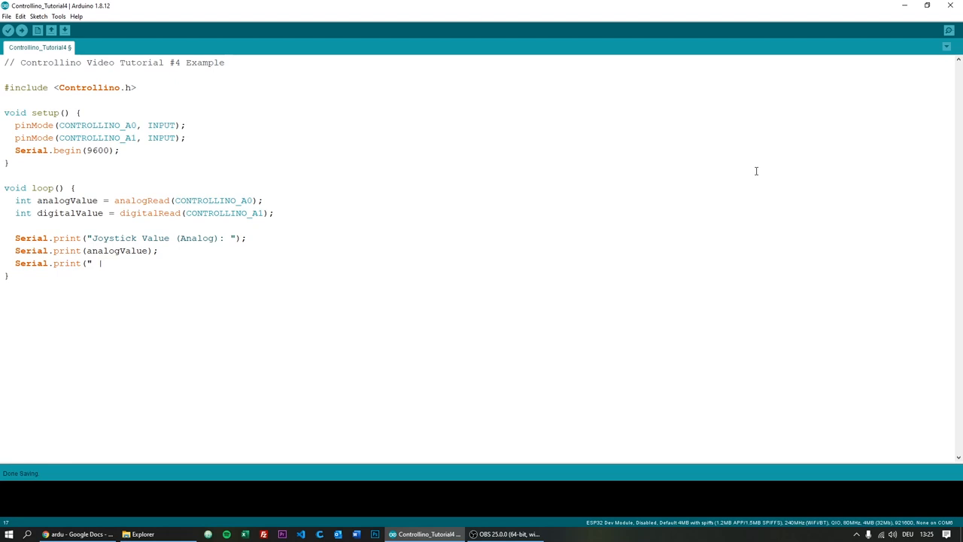
{"action": "type", "text": "Proximity"}
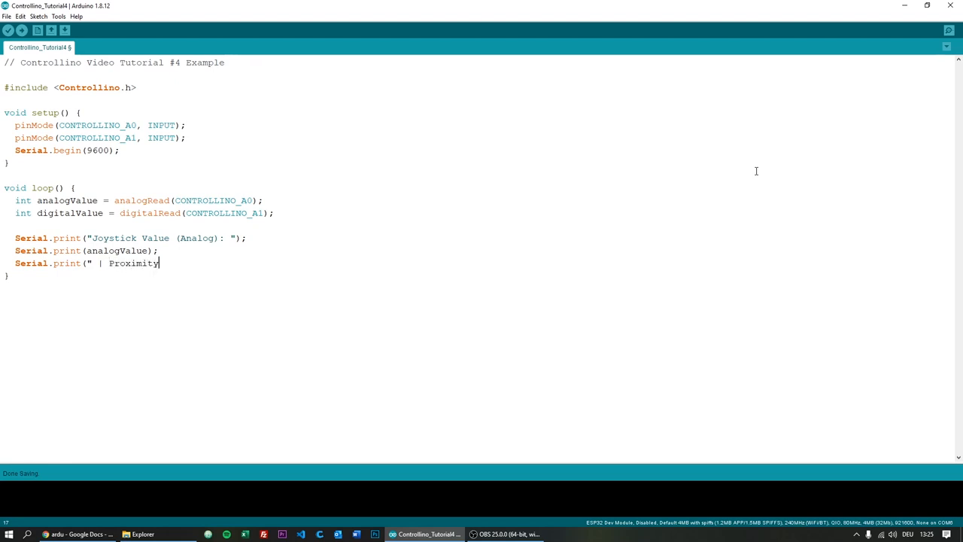
{"action": "type", "text": "Value (Digi"}
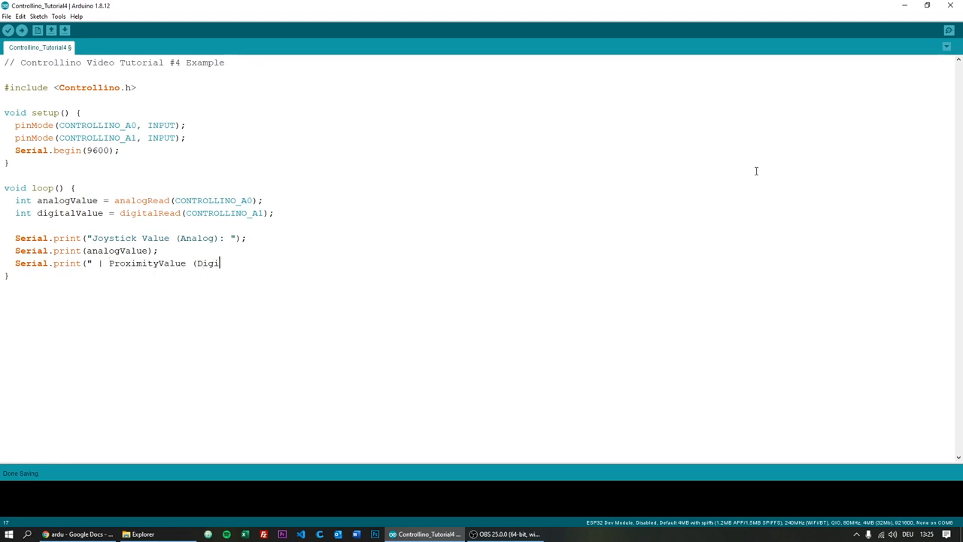
{"action": "type", "text": "tal): \");"}
{"action": "type", "text": "Serial.print("}
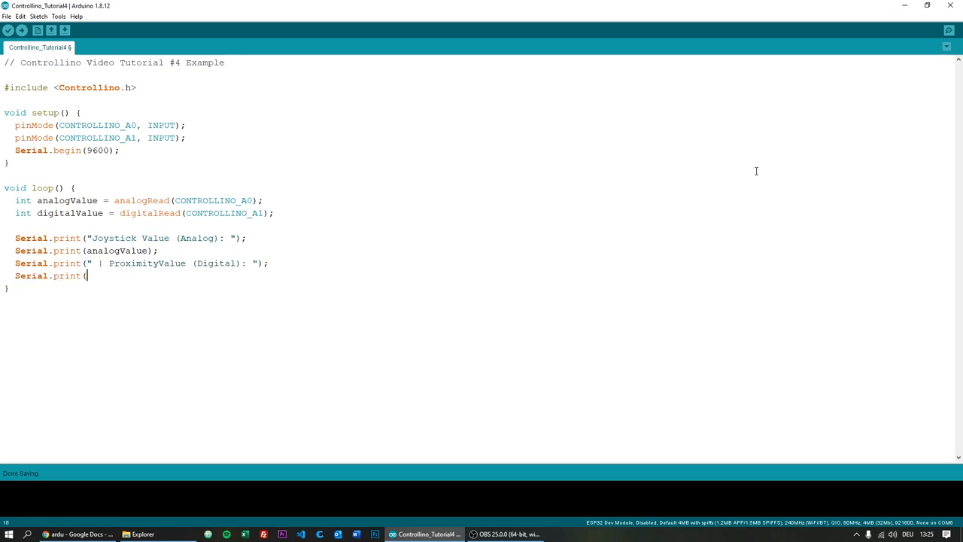
{"action": "type", "text": "ln"}
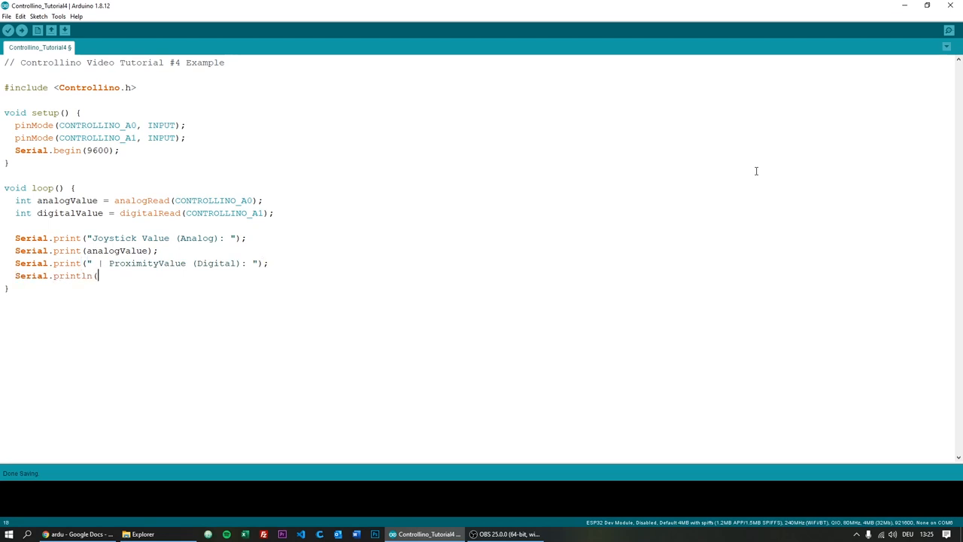
{"action": "type", "text": "digitalValue);"}
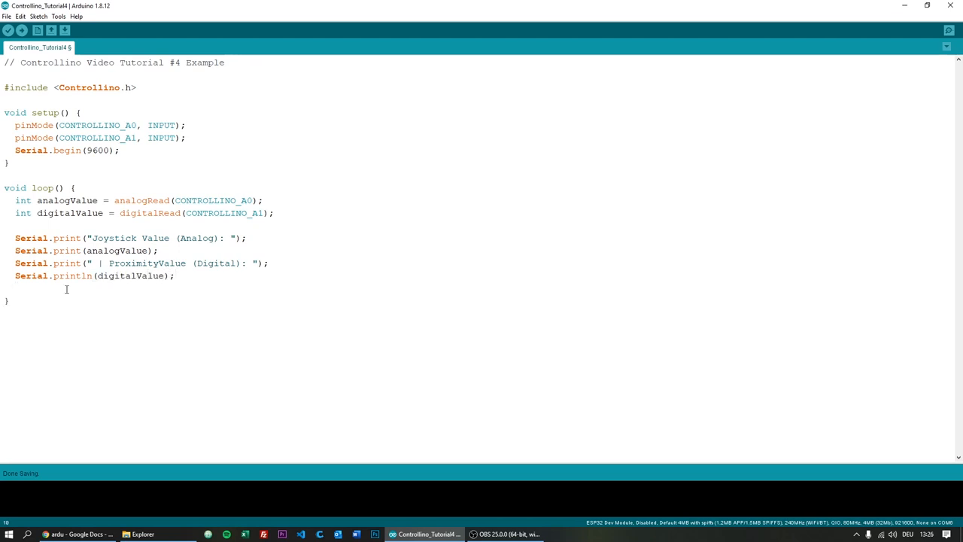
{"action": "type", "text": "delay("}
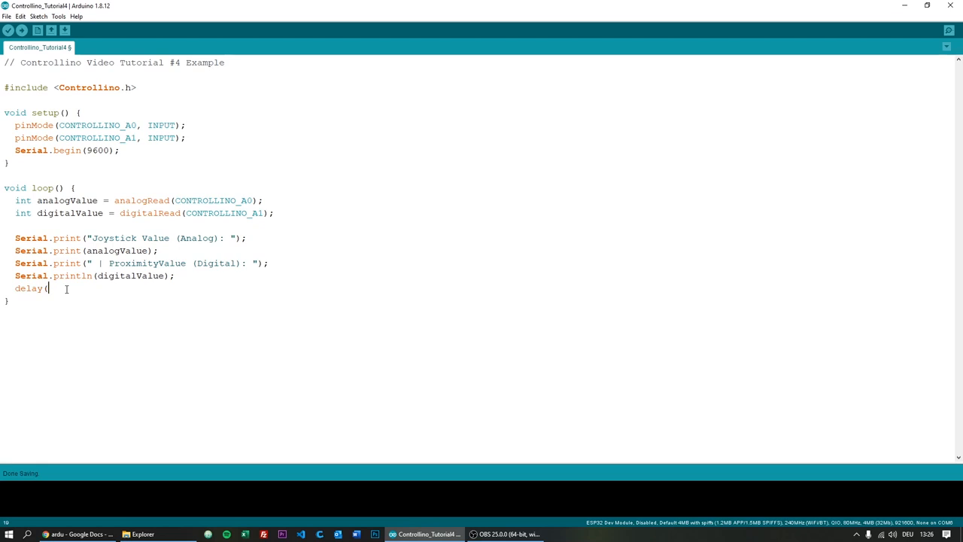
{"action": "type", "text": "1);"}
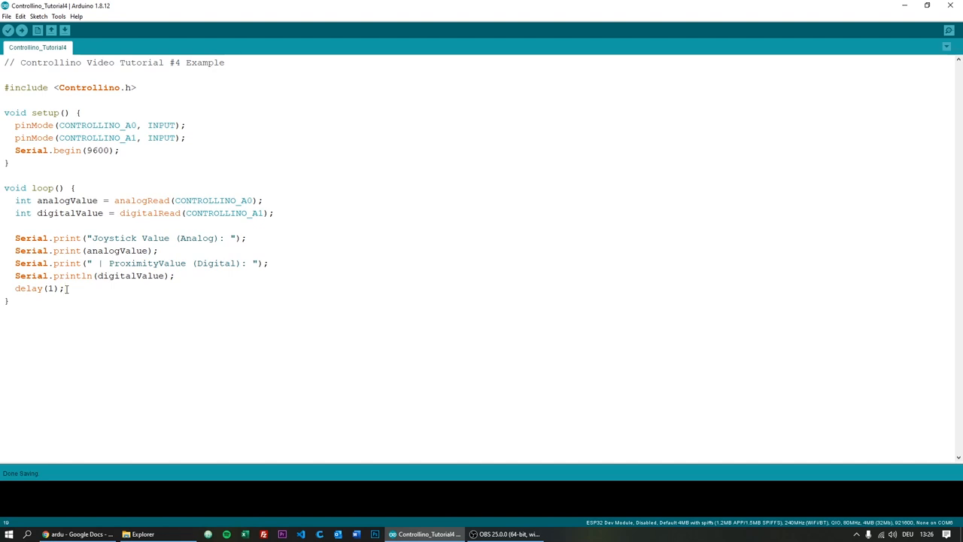
{"action": "left_click", "coordinate": [948, 30]}
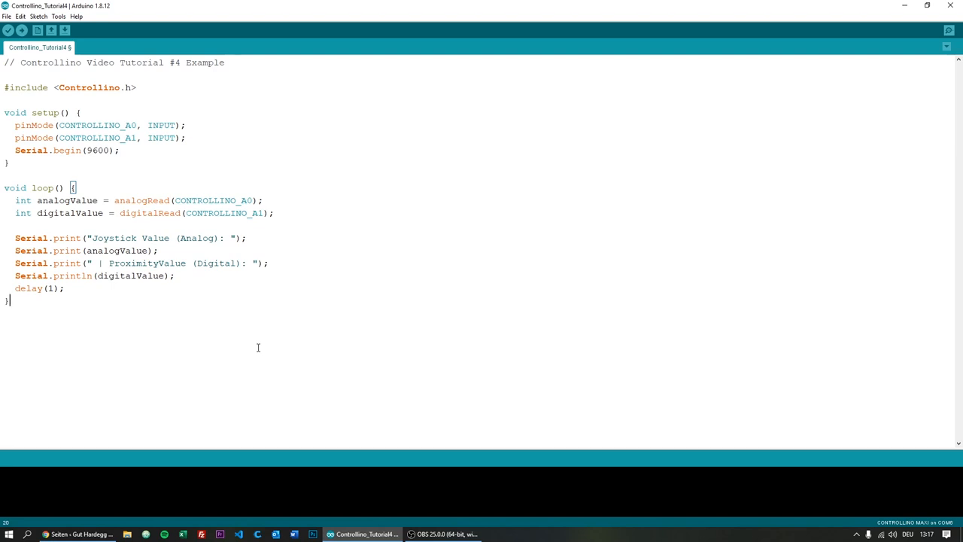
Declare myDigitalInput and add if (analogValue > 133){ myDigitalInput = 1; after the sensor reads
{"action": "left_click", "coordinate": [276, 213]}
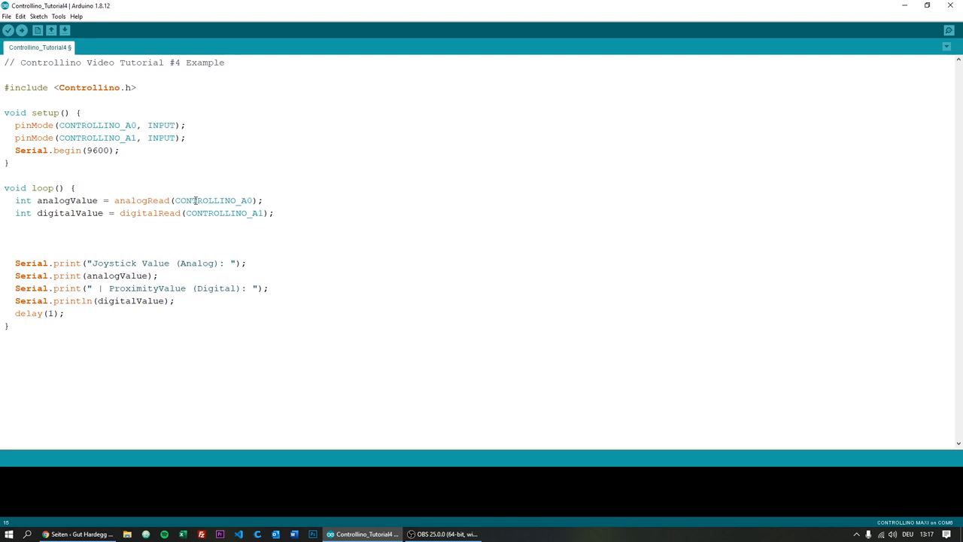
{"action": "mouse_move", "coordinate": [158, 244]}
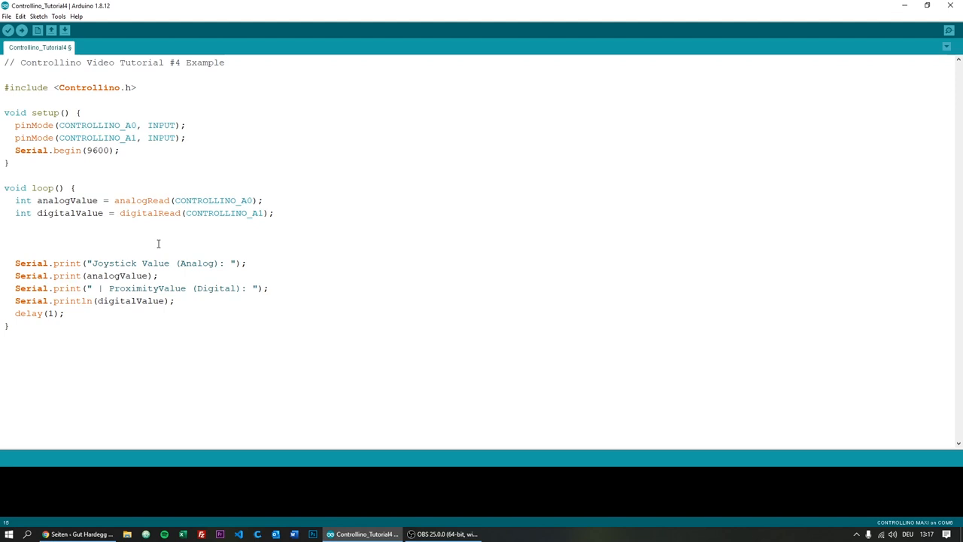
{"action": "type", "text": "int va"}
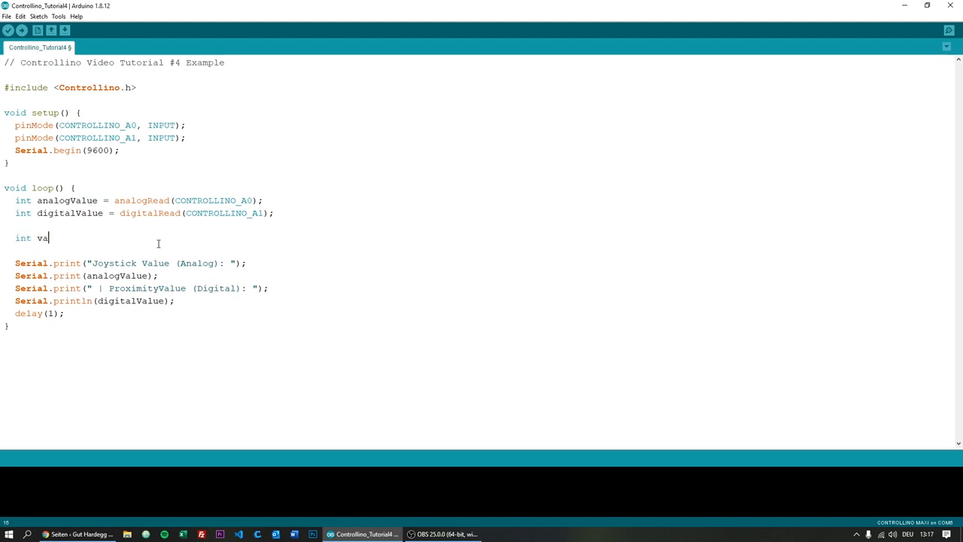
{"action": "type", "text": "myDigitalInput;"}
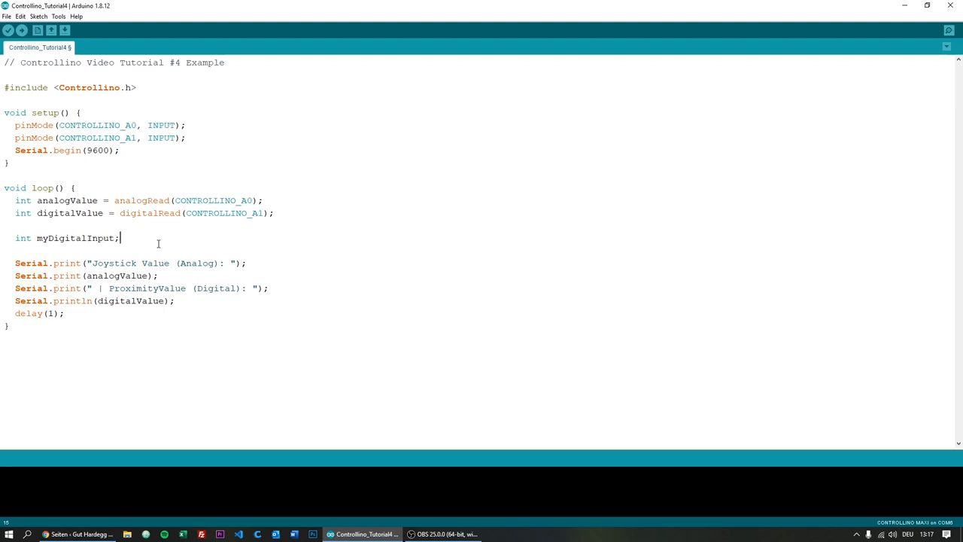
{"action": "type", "text": "if"}
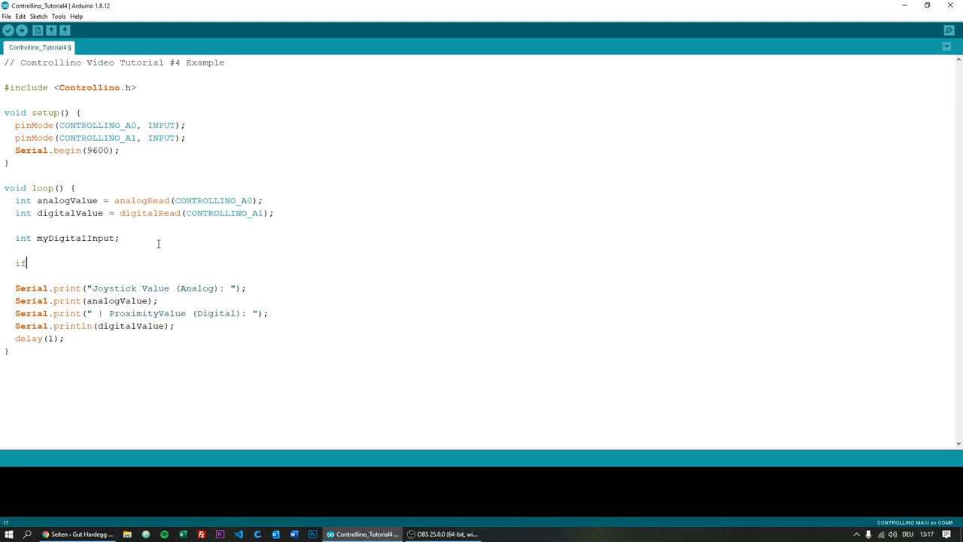
{"action": "type", "text": "(analogValue"}
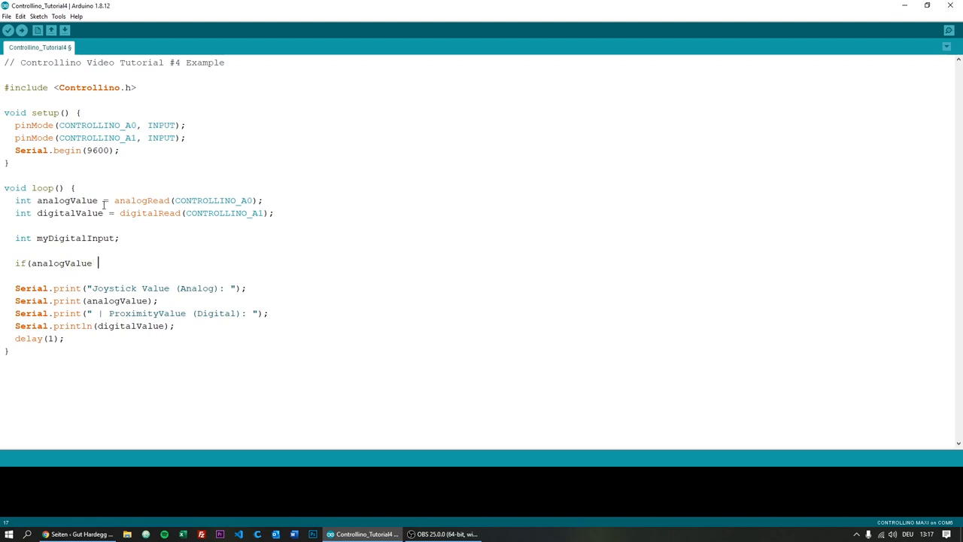
{"action": "type", "text": "> 1"}
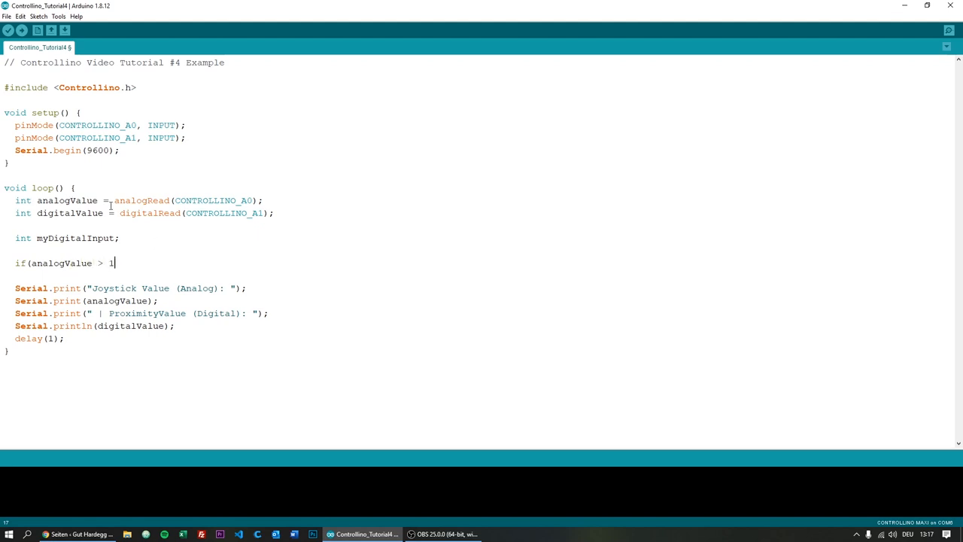
{"action": "type", "text": "33){"}
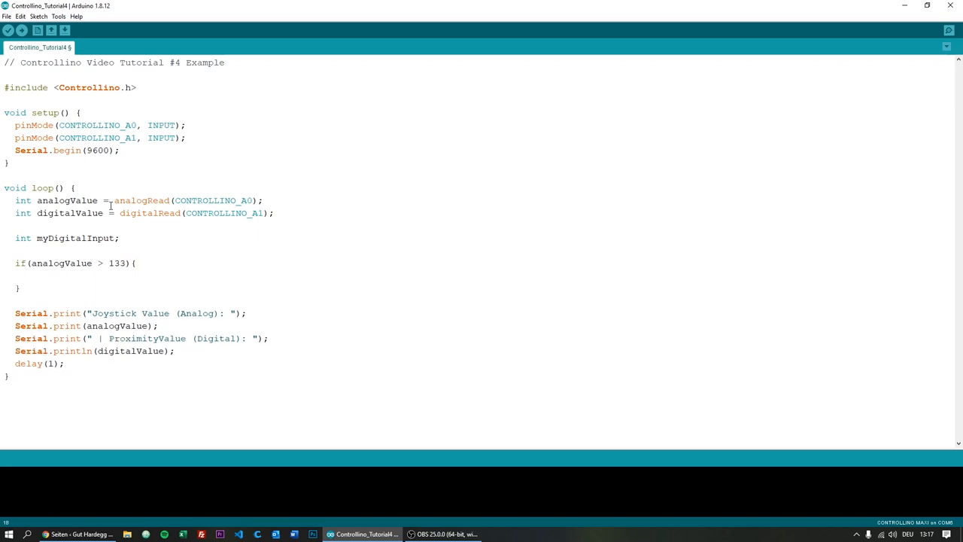
{"action": "type", "text": "myDig"}
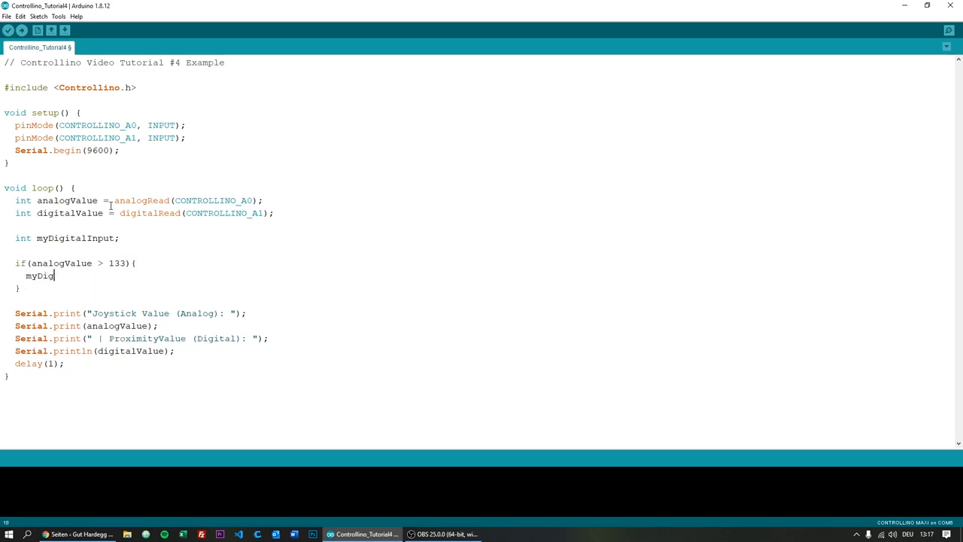
{"action": "type", "text": "italInput = 1;"}
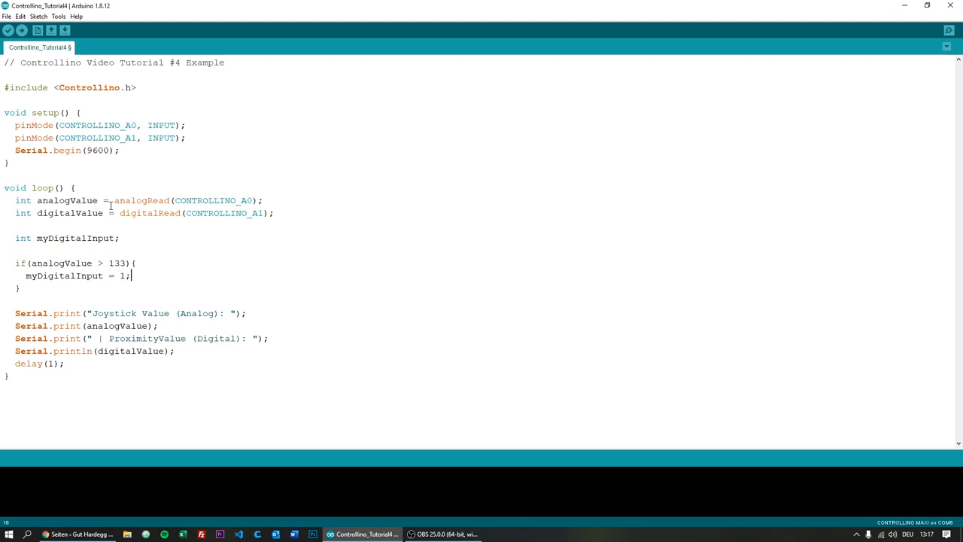
Add the else branch setting myDigitalInput = 0
{"action": "type", "text": "else{"}
{"action": "type", "text": "myDig"}
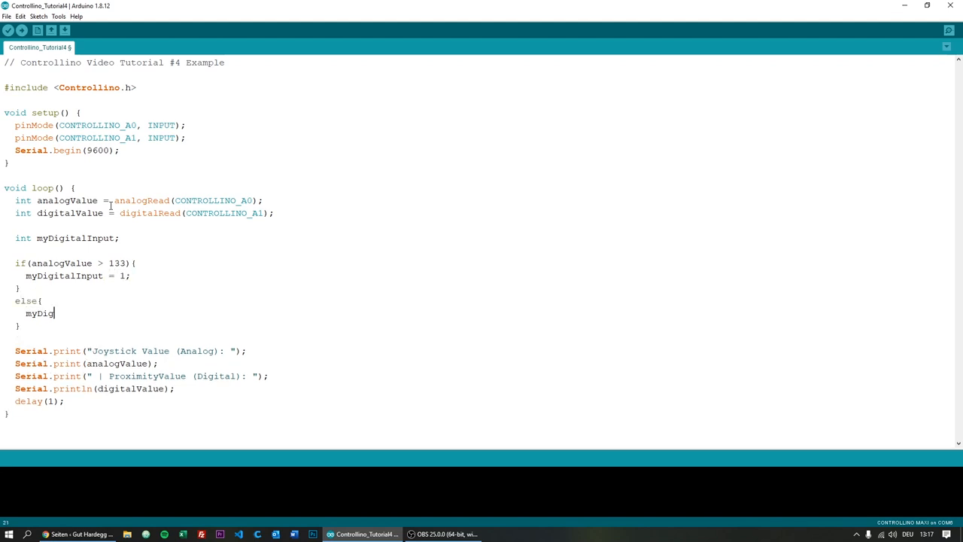
{"action": "type", "text": "italInput ="}
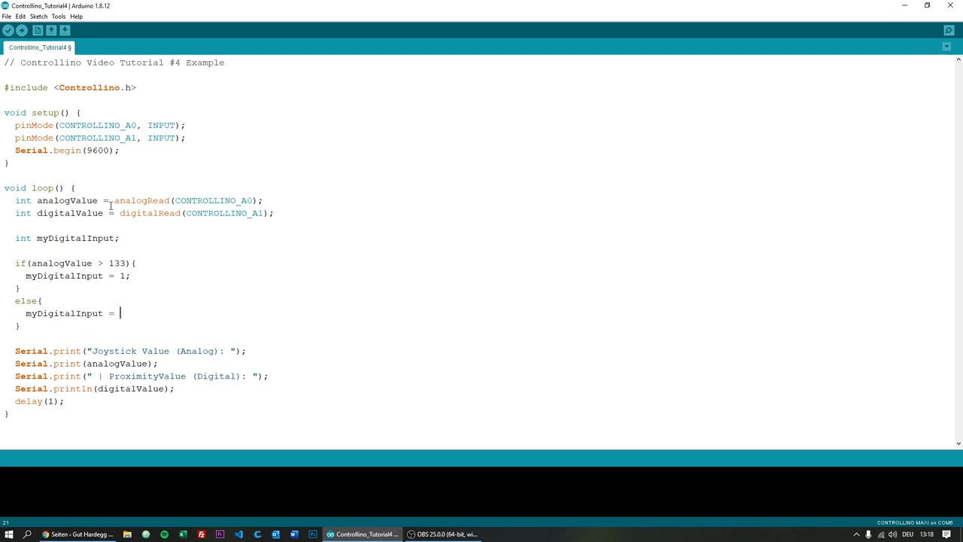
{"action": "type", "text": "0;"}
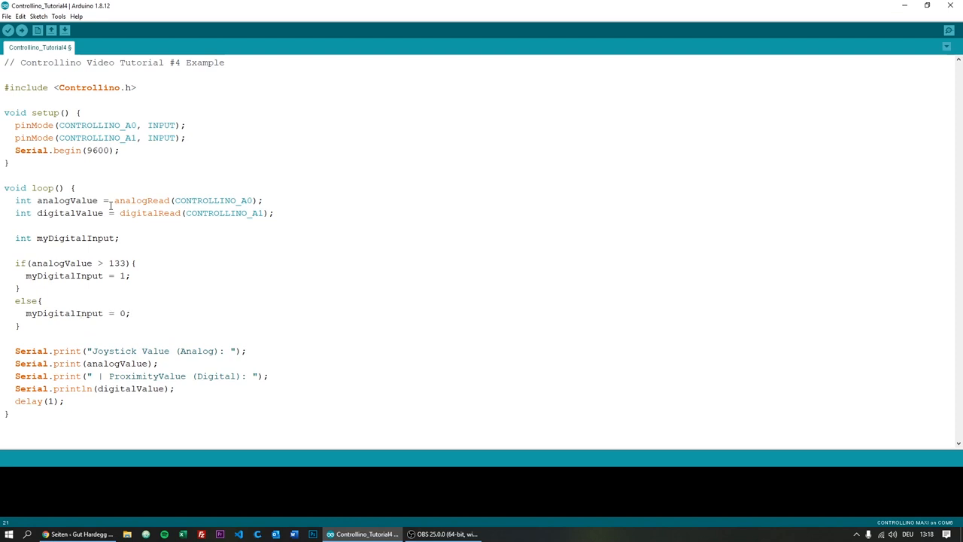
Comment the if line with // 0 = 0,0V, 1 = 0,015V, 2 = 0,030V, ..
{"action": "left_click", "coordinate": [113, 262]}
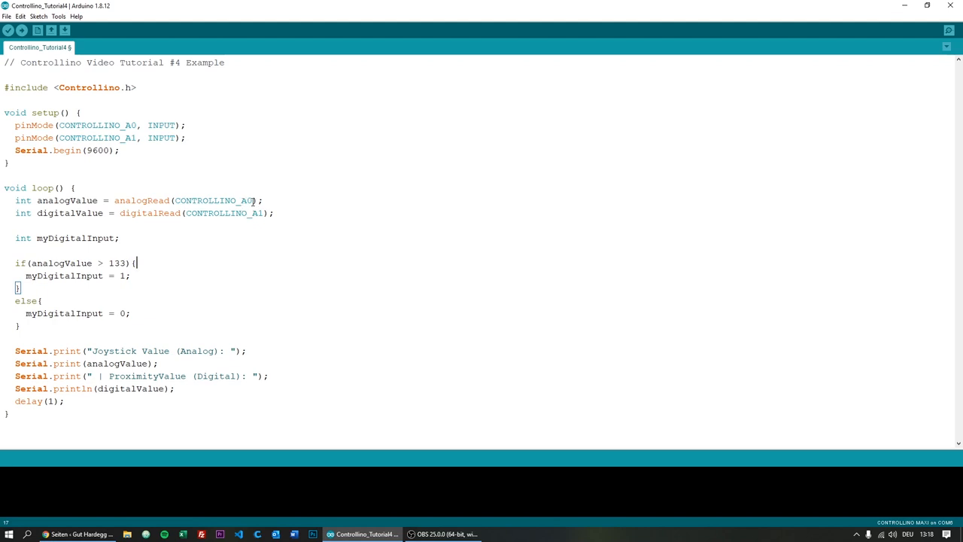
{"action": "mouse_move", "coordinate": [217, 264]}
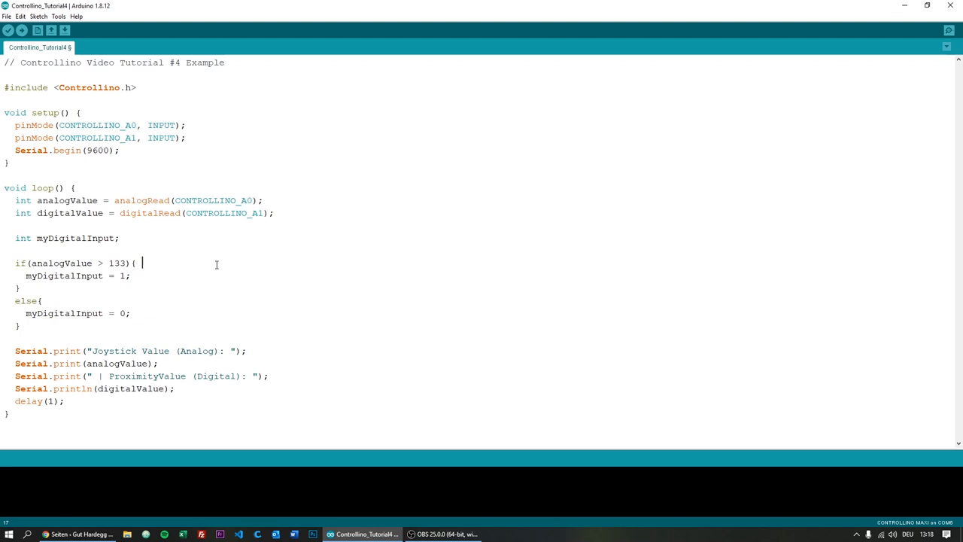
{"action": "type", "text": "//"}
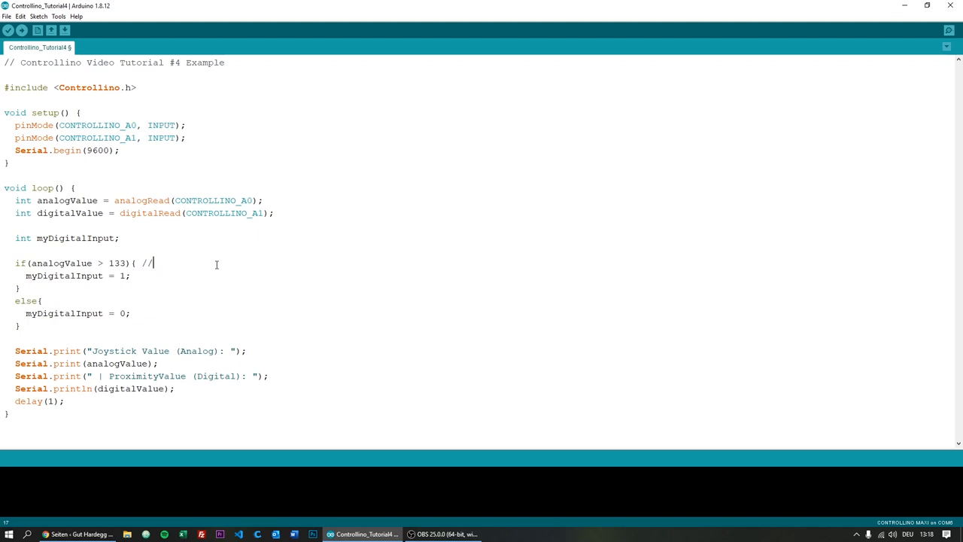
{"action": "type", "text": "0"}
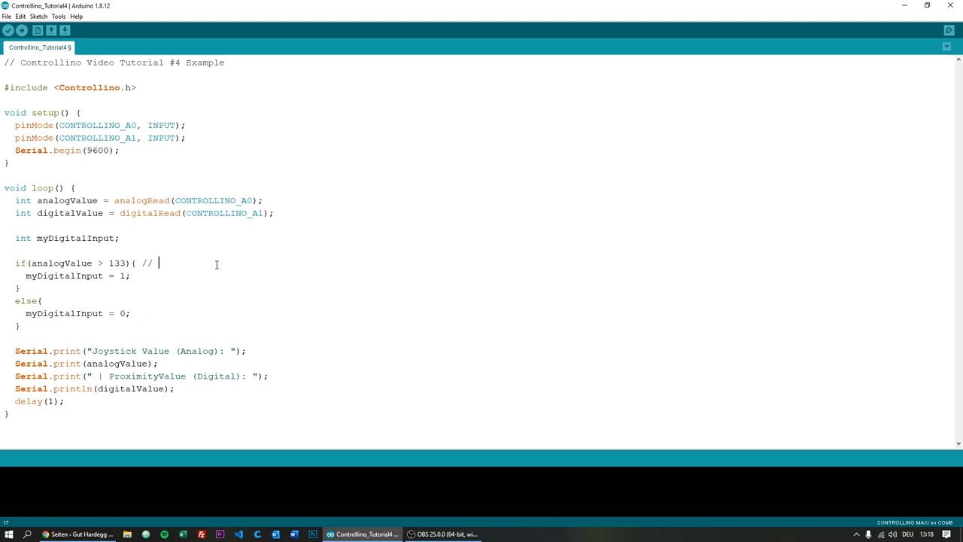
{"action": "type", "text": "0 = 0,0"}
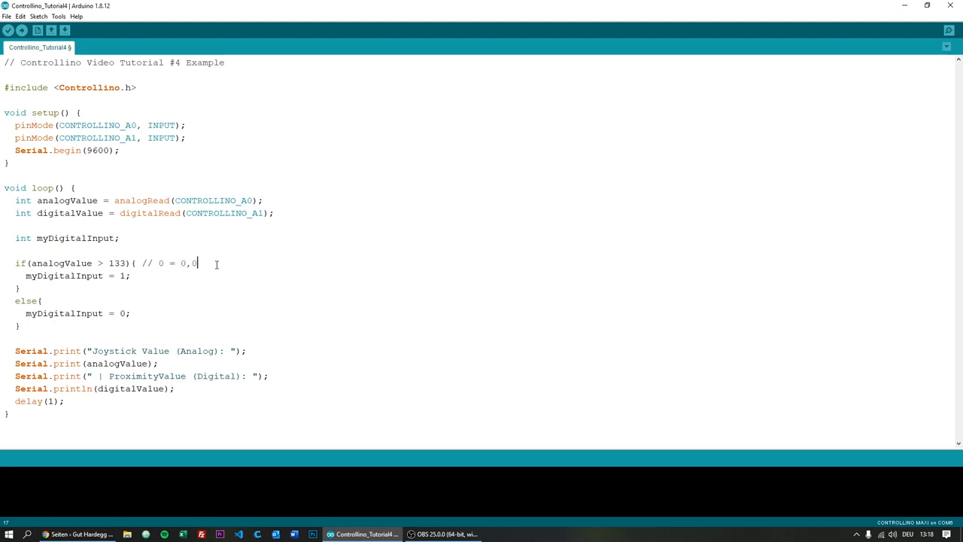
{"action": "type", "text": "V, 1 = 0,01"}
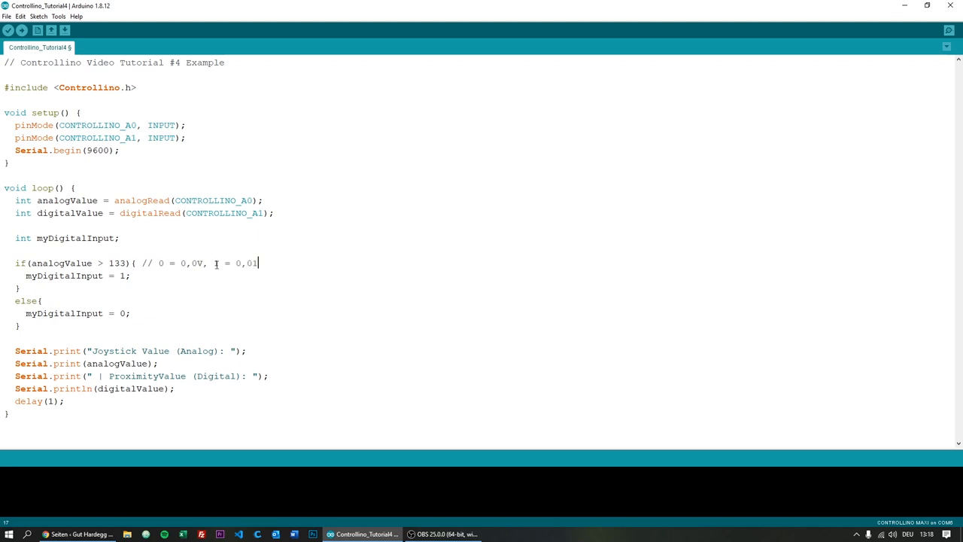
{"action": "type", "text": "5V, 2 = 0"}
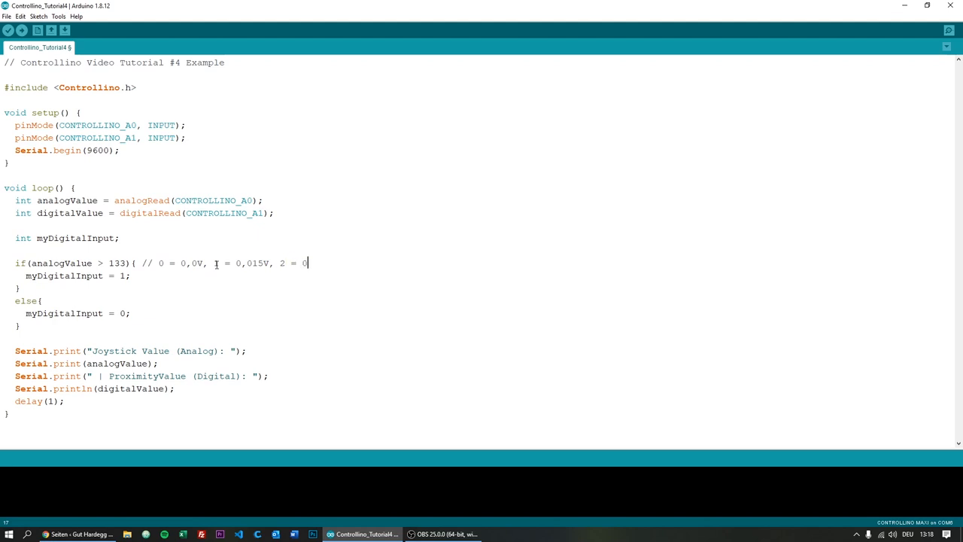
{"action": "type", "text": ",03"}
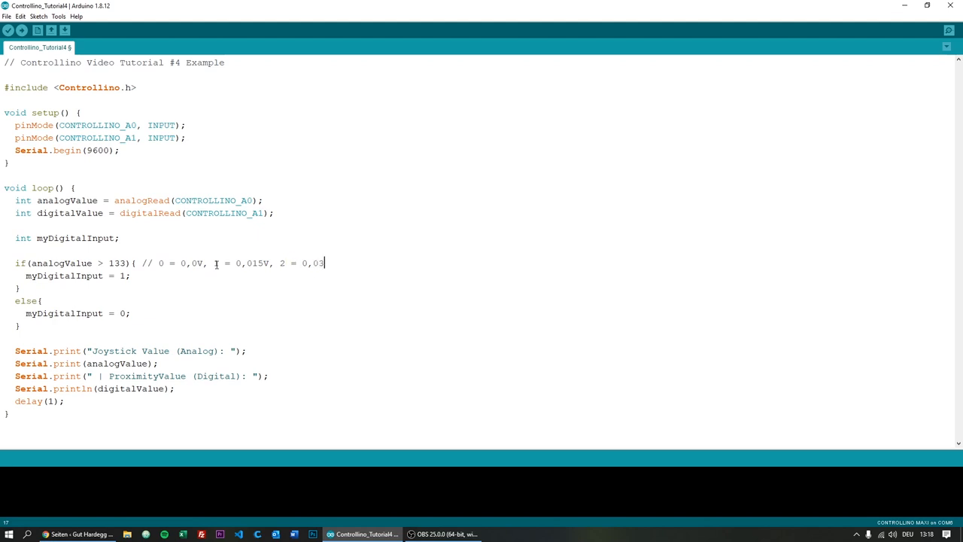
{"action": "type", "text": "0"}
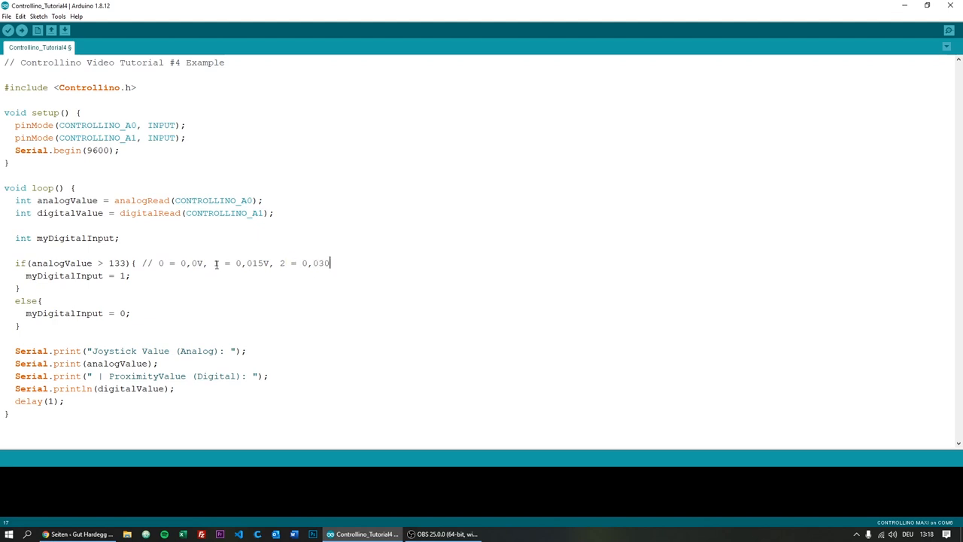
{"action": "type", "text": "V, ..."}
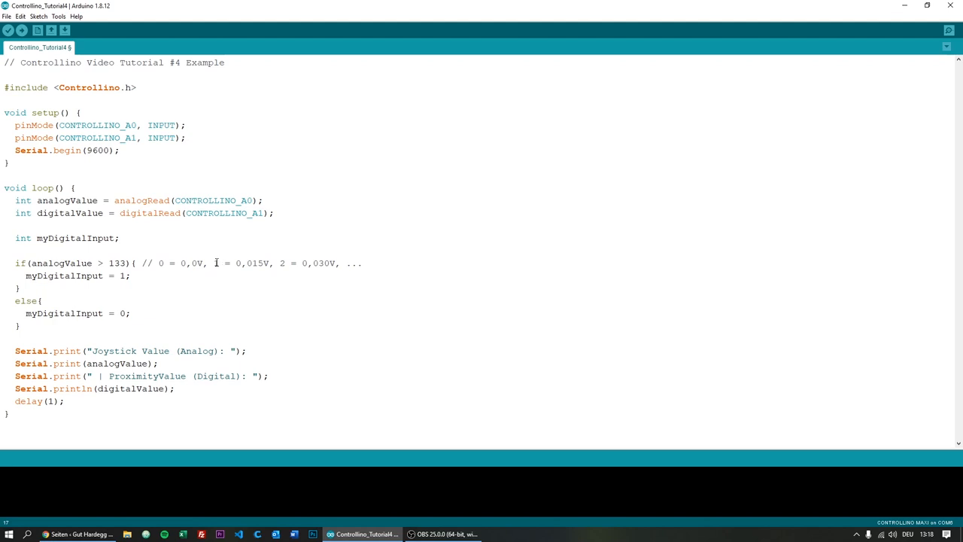
Select the whole voltage comment on the if line and delete it
{"action": "double_click", "coordinate": [253, 263]}
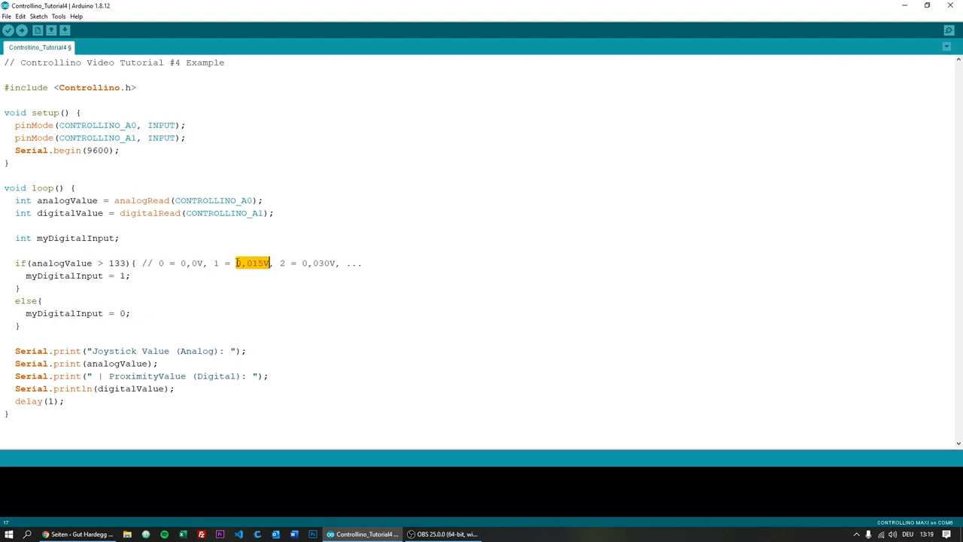
{"action": "mouse_move", "coordinate": [374, 264]}
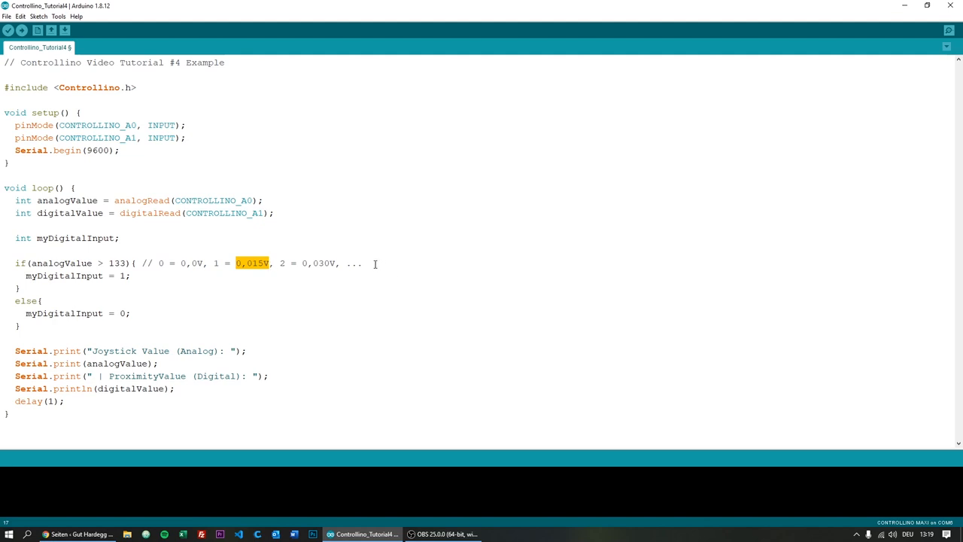
{"action": "left_click_drag", "start_coordinate": [376, 263], "coordinate": [142, 263]}
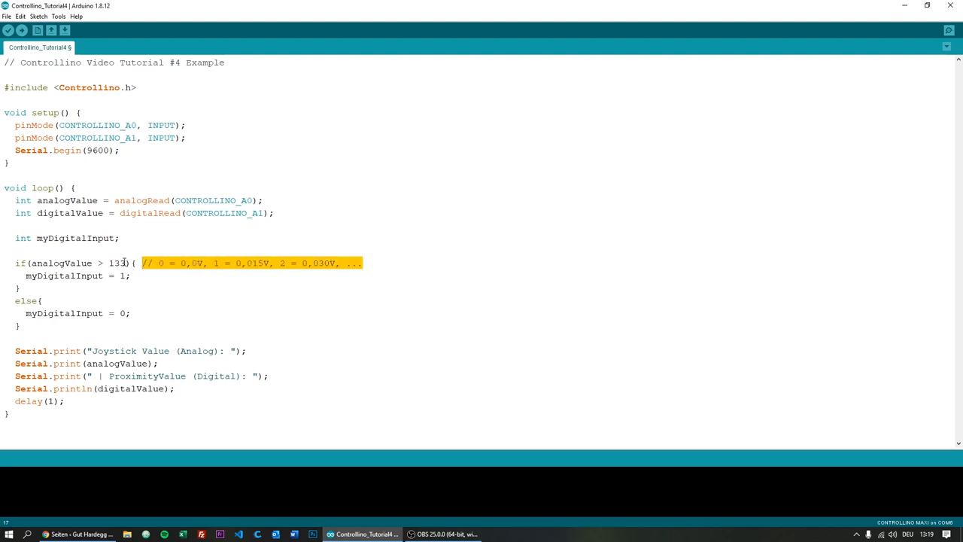
{"action": "key", "text": "Delete"}
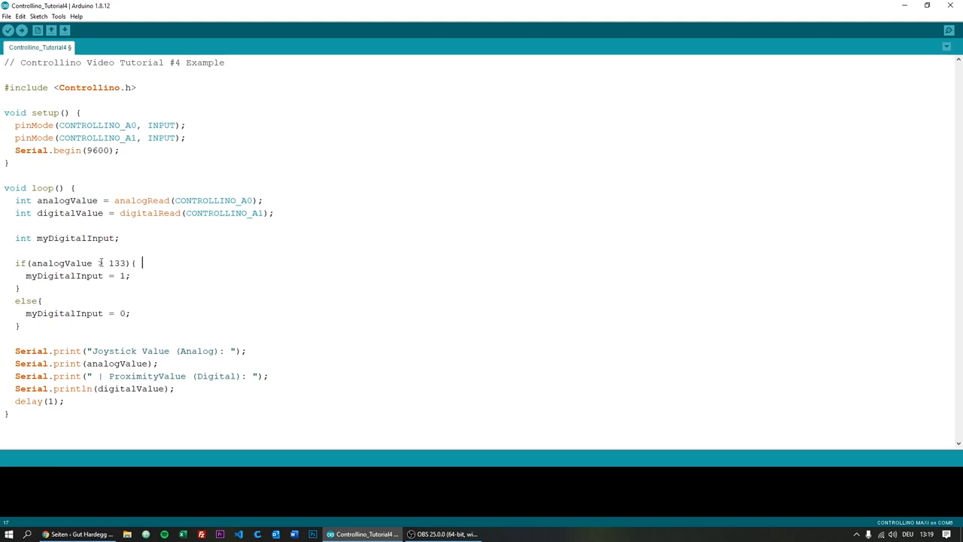
Replace the if threshold 133 with 600
{"action": "type", "text": ">"}
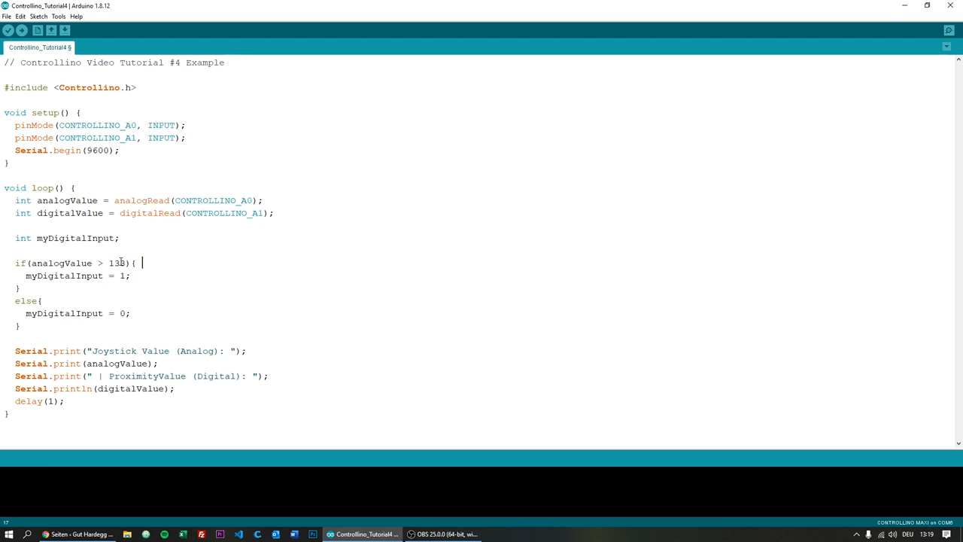
{"action": "double_click", "coordinate": [117, 261]}
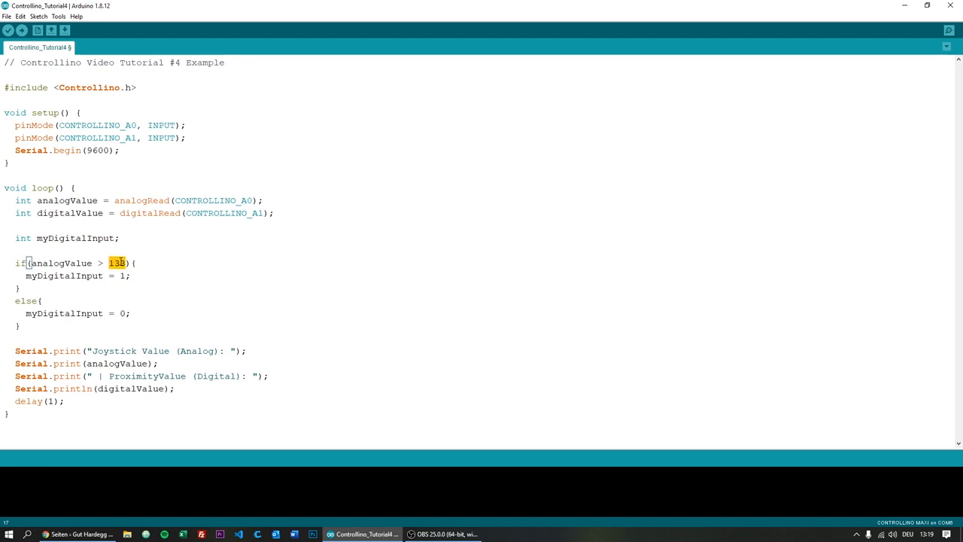
{"action": "type", "text": "6"}
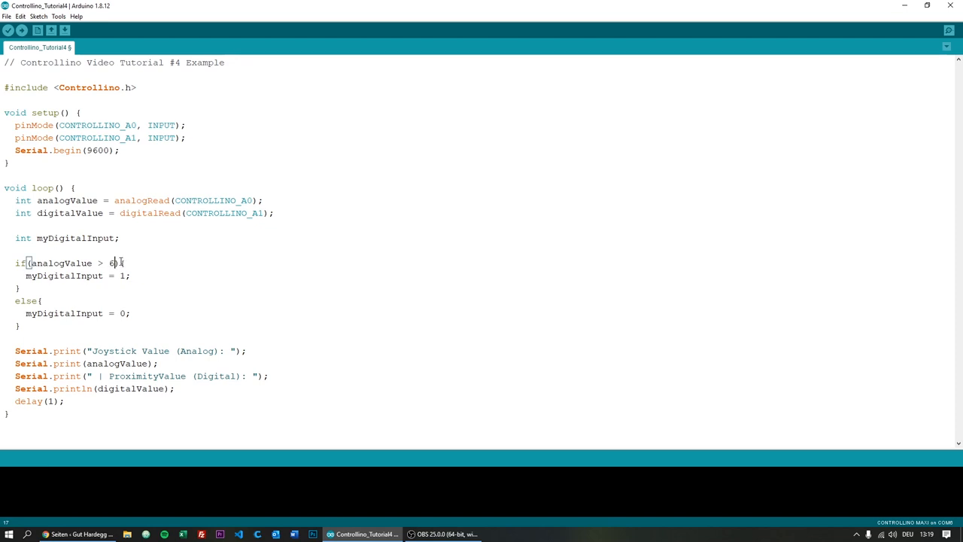
{"action": "type", "text": "00){"}
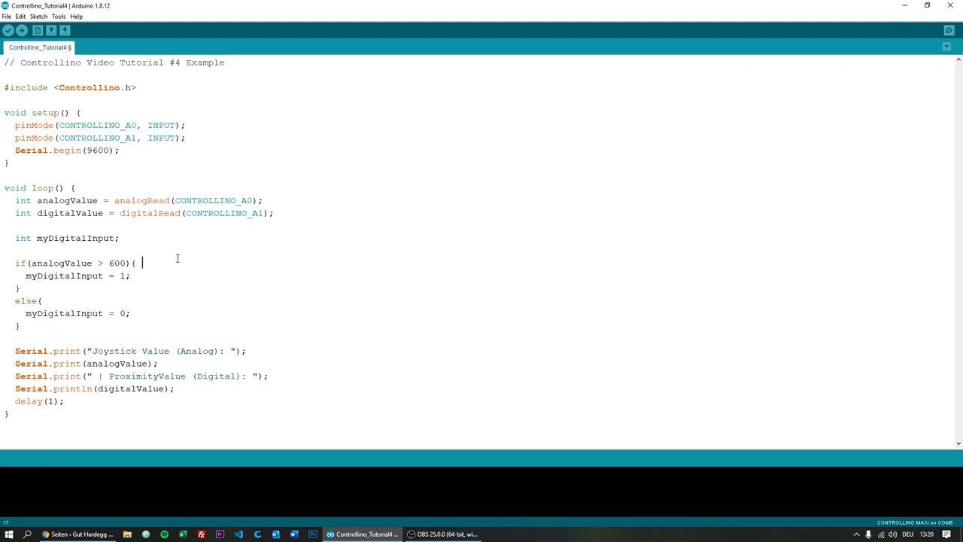
{"action": "mouse_move", "coordinate": [118, 268]}
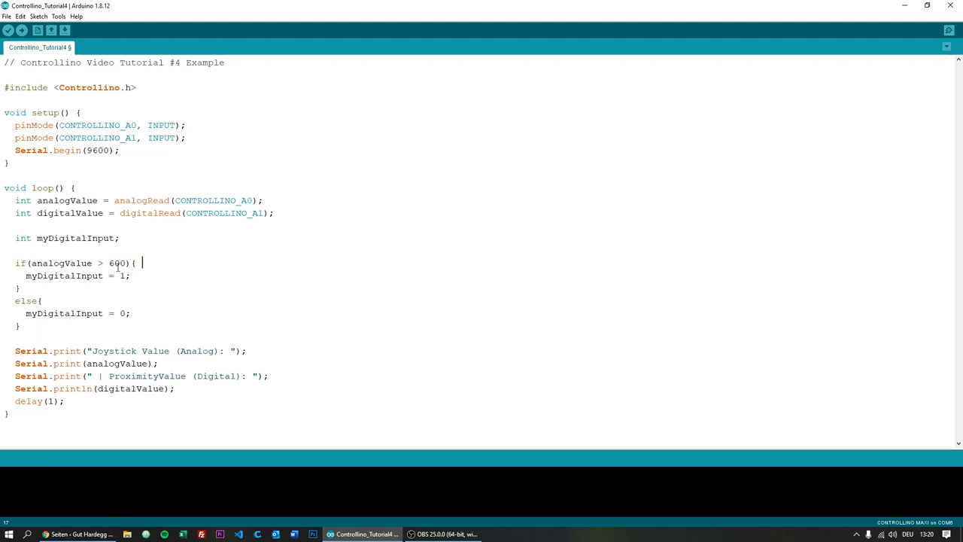